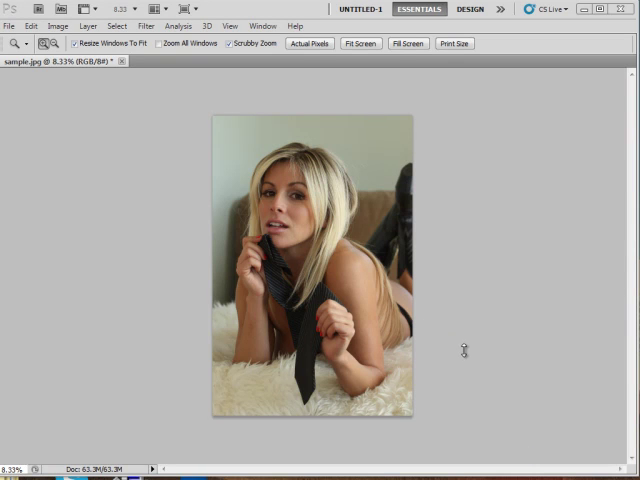
mouse_move(336, 284)
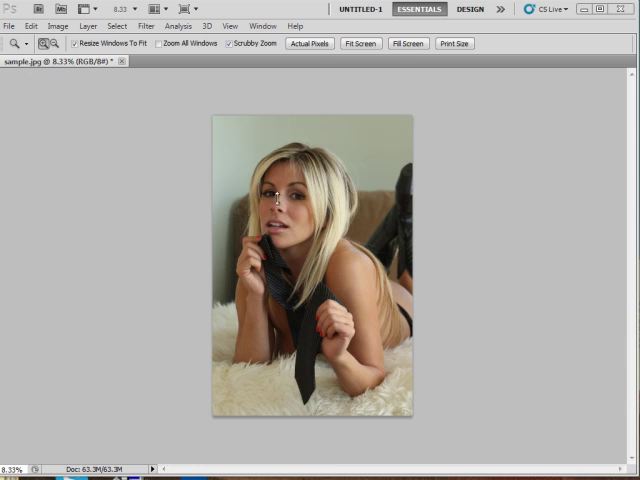
mouse_move(446, 188)
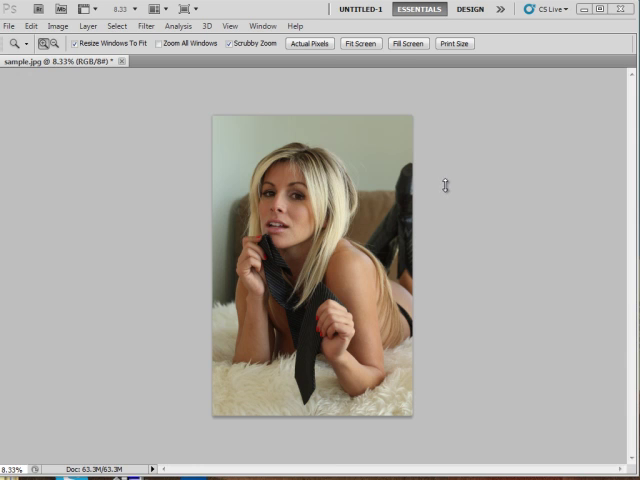
mouse_move(356, 140)
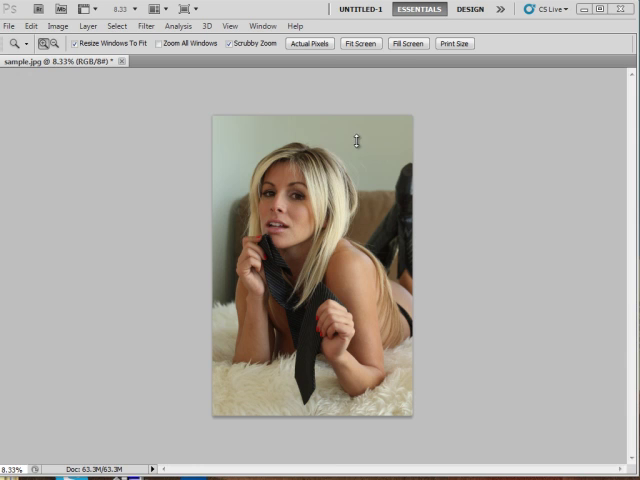
mouse_move(400, 188)
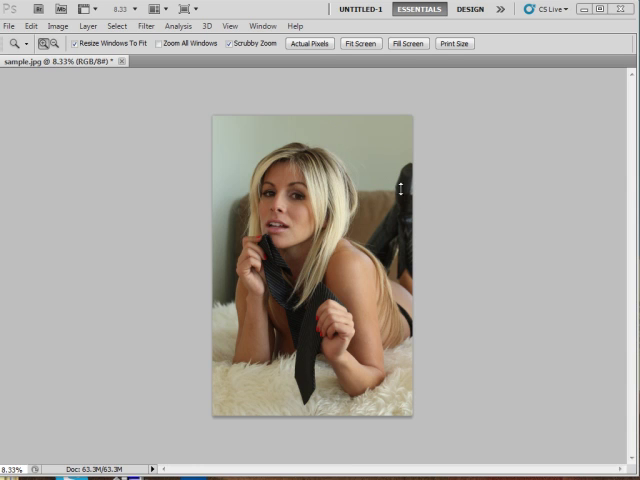
mouse_move(488, 220)
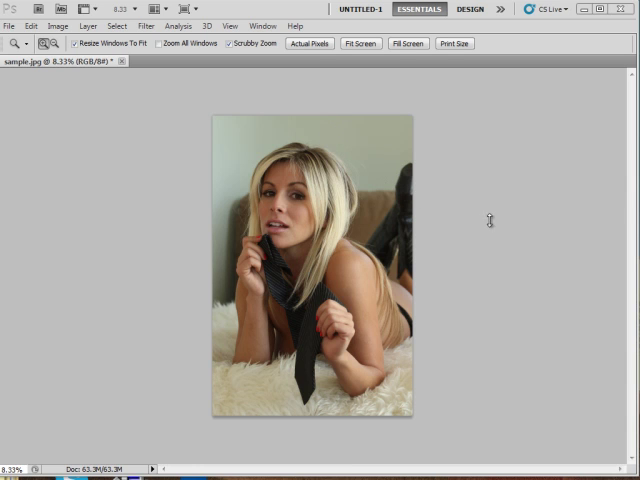
mouse_move(492, 278)
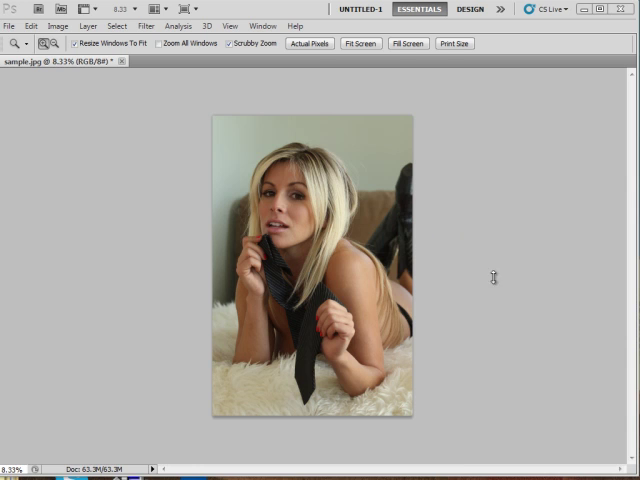
mouse_move(436, 284)
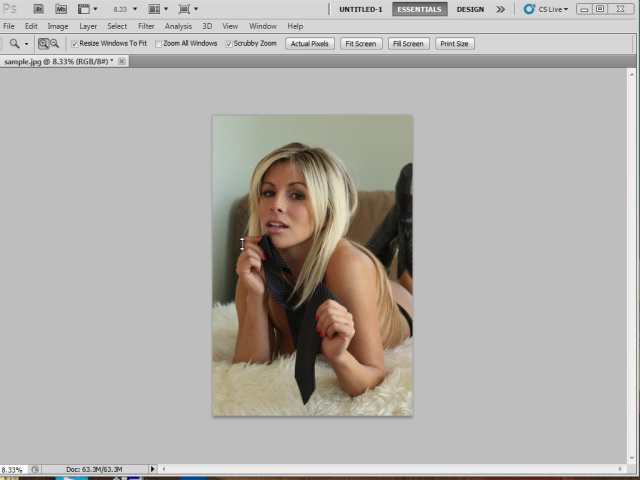
mouse_move(430, 300)
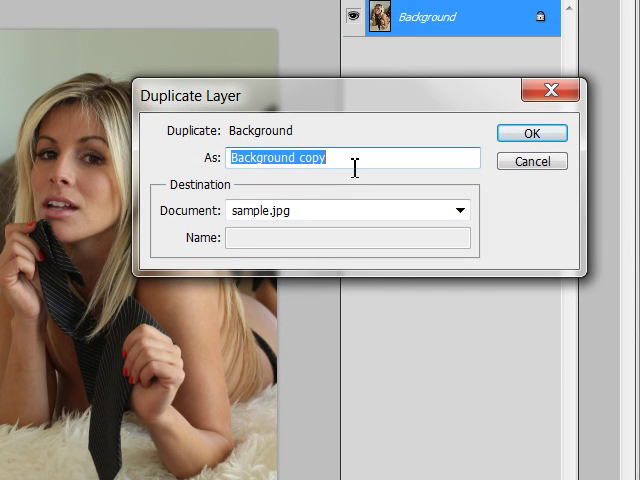
Step: Name the duplicated Background layer 'workingimage' and confirm the copy
type("w")
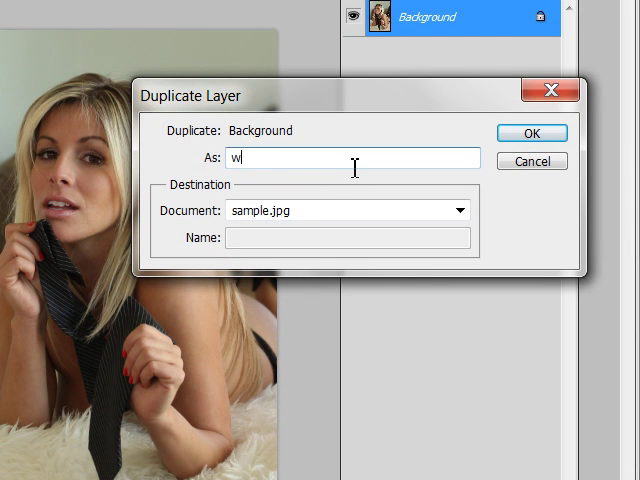
type("orkingimage")
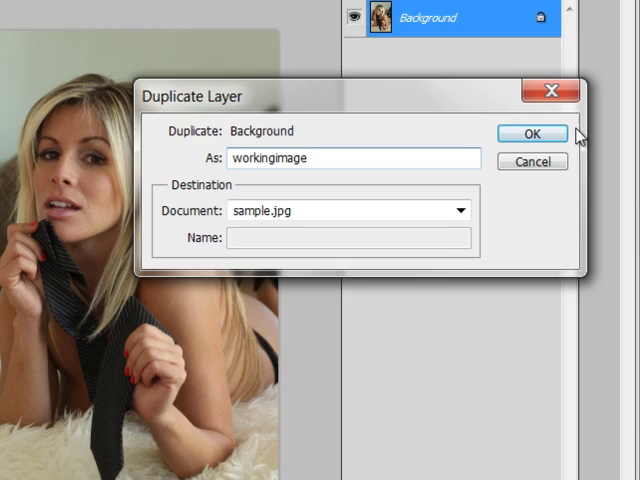
left_click(532, 132)
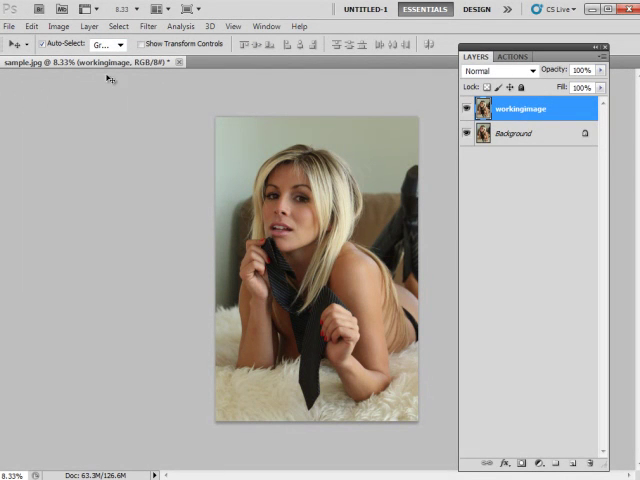
Step: Create a new Curves adjustment layer, Curves 1, above workingimage
left_click(88, 26)
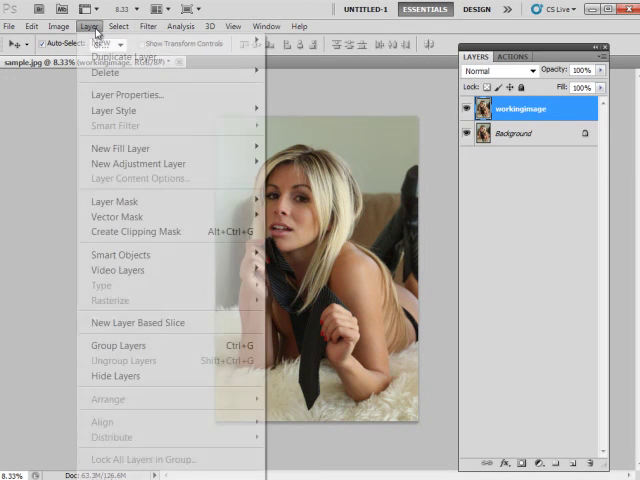
mouse_move(140, 164)
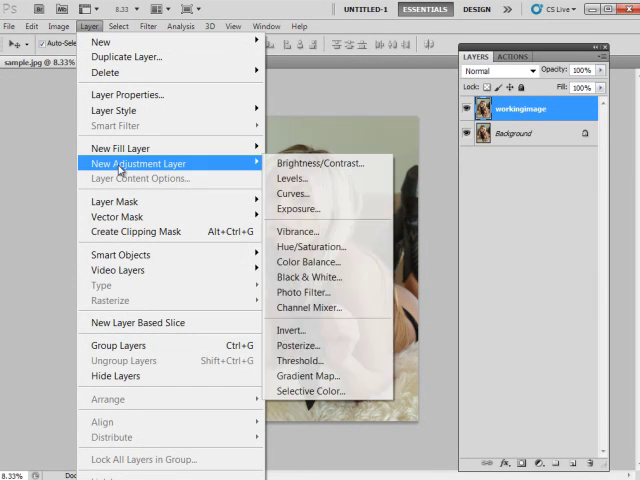
mouse_move(292, 192)
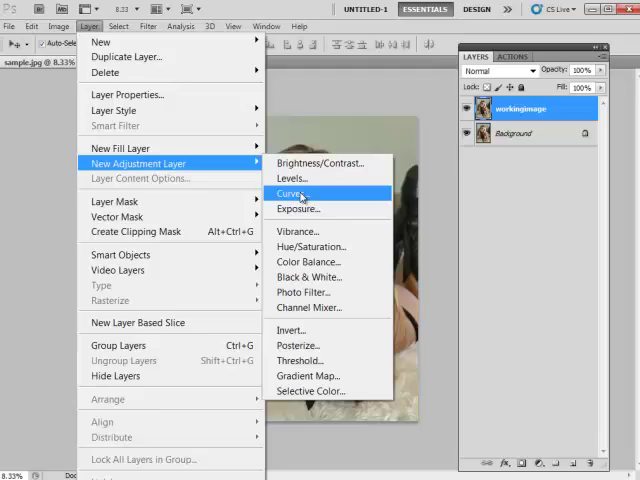
left_click(296, 194)
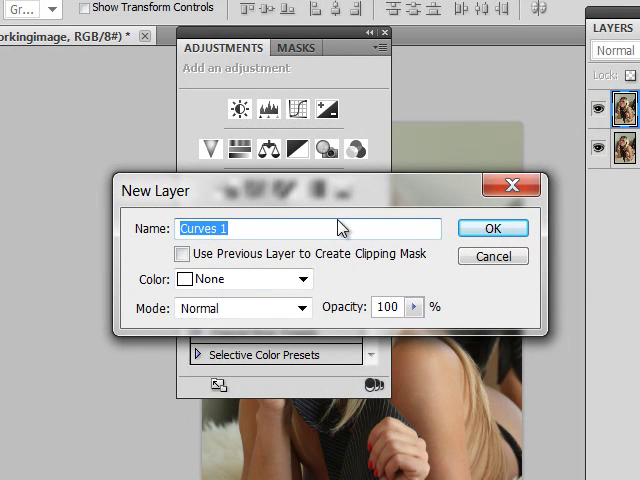
left_click(492, 228)
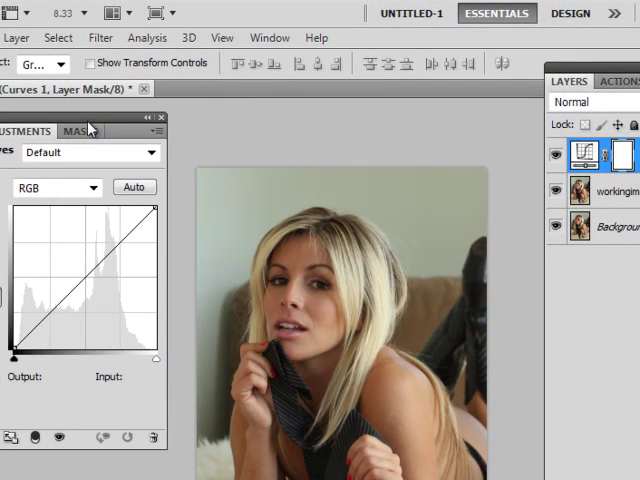
Step: Raise the Curves 1 curve so the whole portrait is brightened
left_click(80, 280)
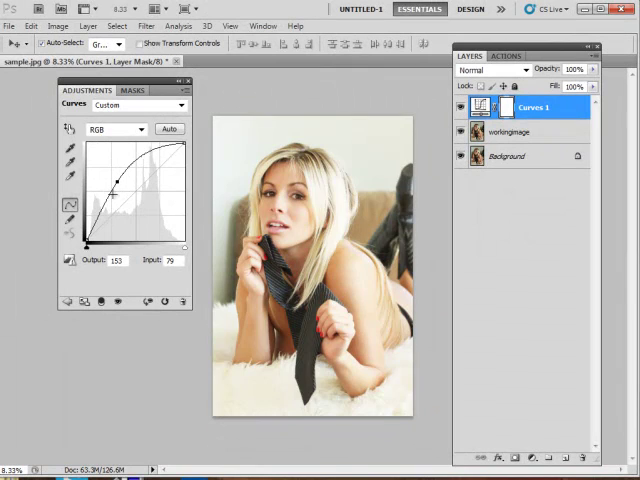
left_click_drag(112, 182, 108, 192)
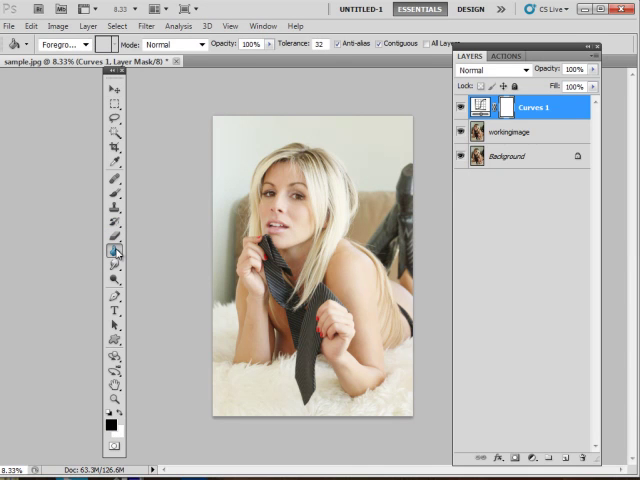
mouse_move(290, 190)
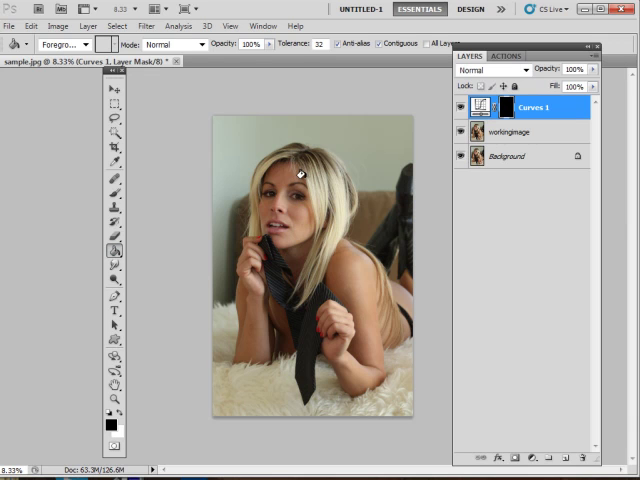
mouse_move(250, 242)
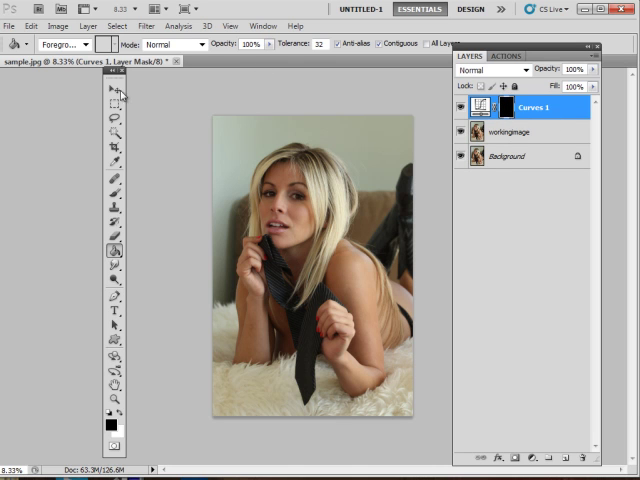
Step: Create a second Curves adjustment layer, Curves 2, above Curves 1
left_click(112, 76)
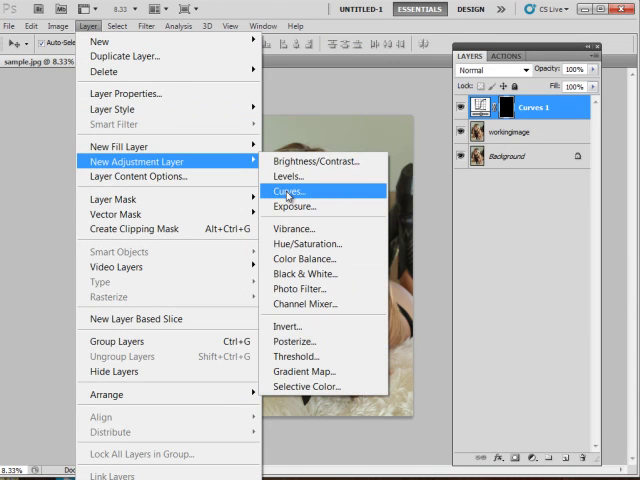
left_click(288, 192)
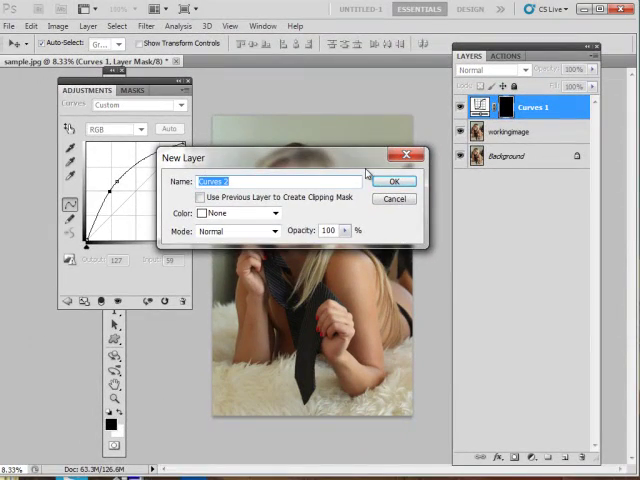
left_click(394, 180)
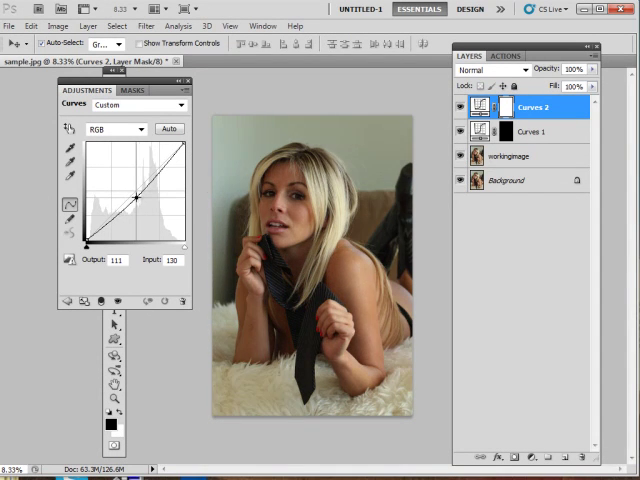
Step: Pull the Curves 2 curve downward so the whole portrait is darkened
left_click_drag(136, 196, 150, 210)
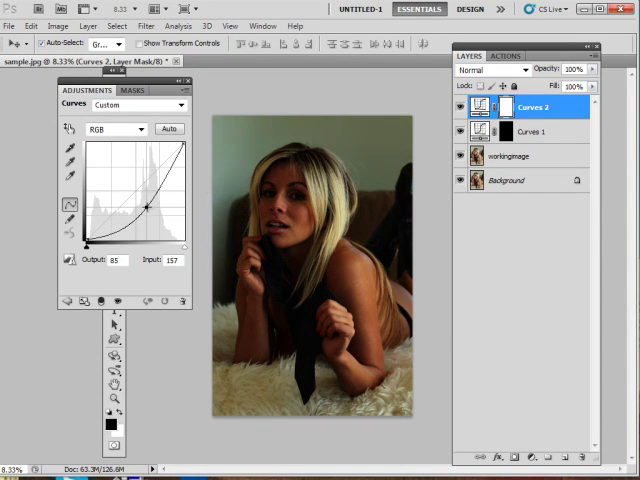
left_click_drag(150, 208, 160, 196)
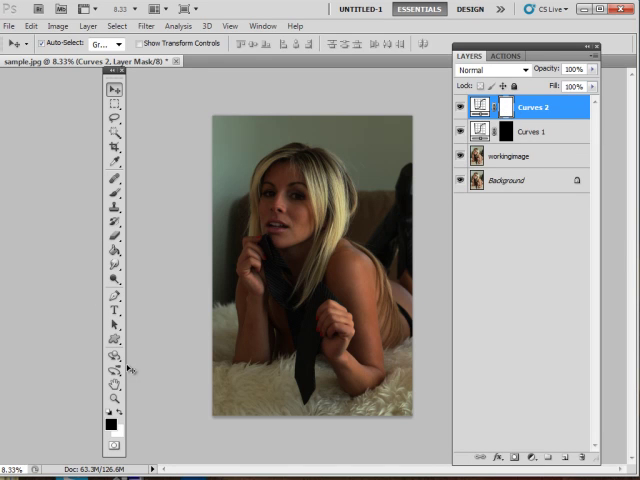
mouse_move(112, 220)
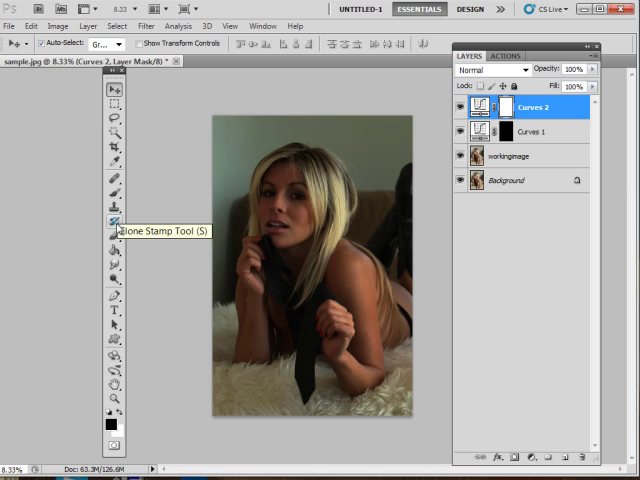
mouse_move(112, 262)
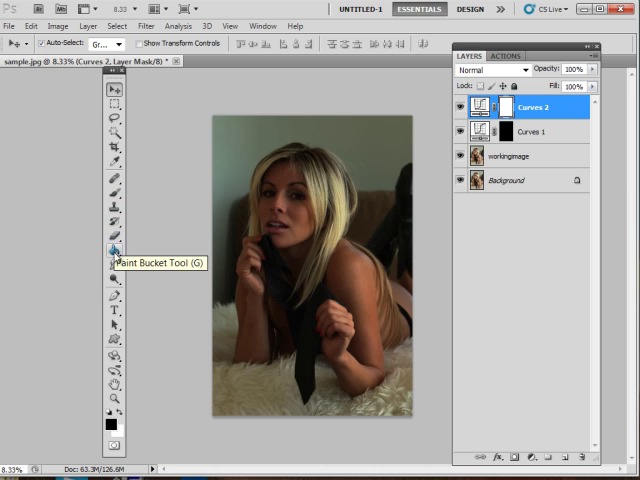
Step: Fill the Curves 2 mask with black to hide the darkening, then reach the Layers panel menu
left_click(114, 250)
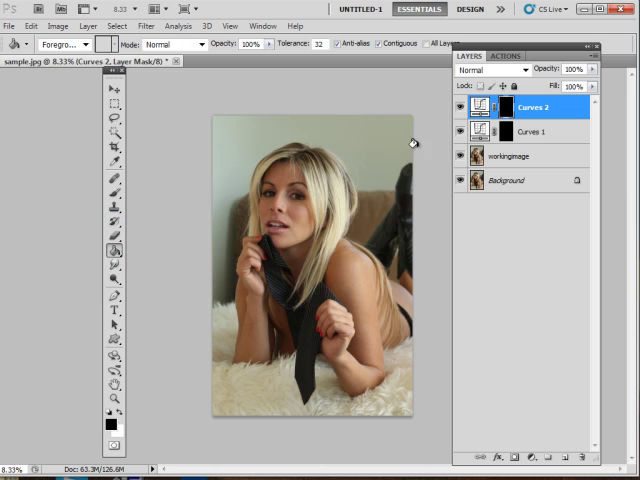
mouse_move(368, 200)
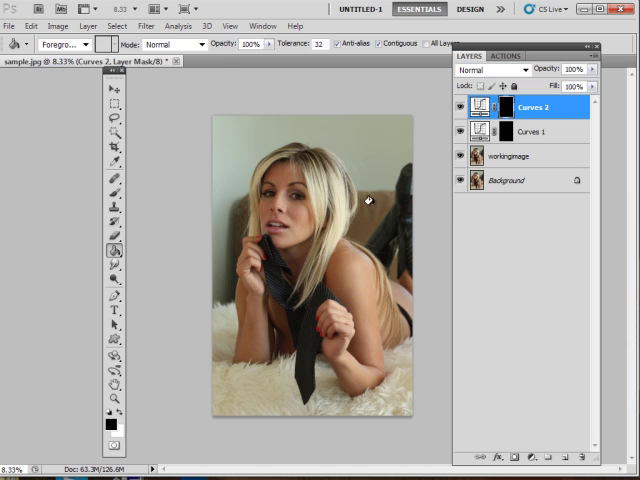
left_click(114, 88)
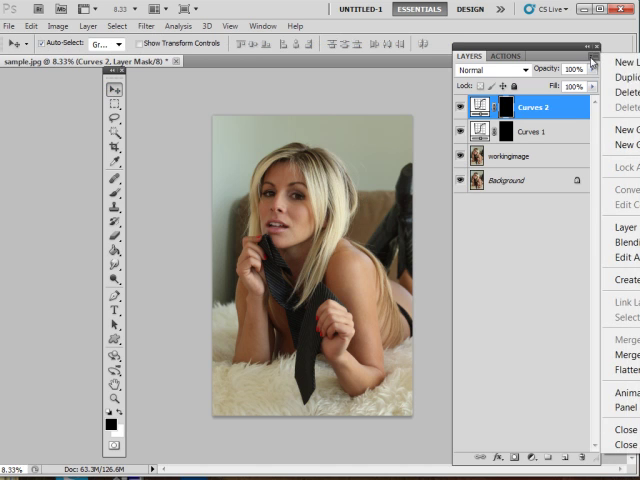
Step: Create a new empty layer named 'bw' on top of the stack
left_click(608, 60)
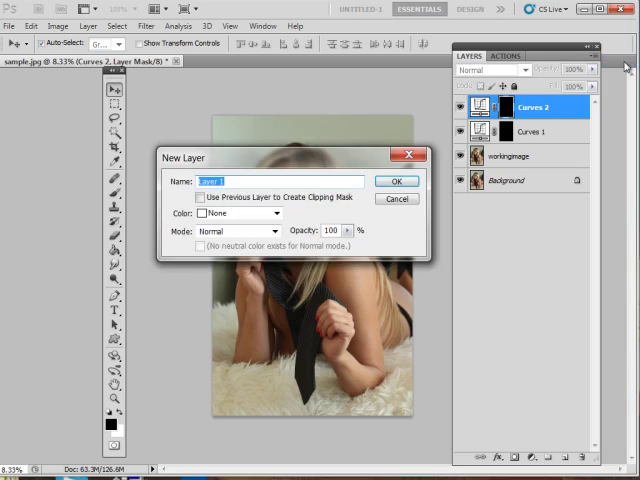
type("bw")
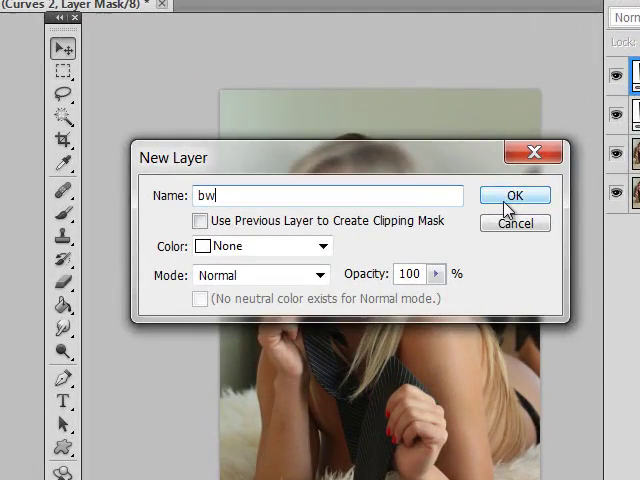
left_click(514, 194)
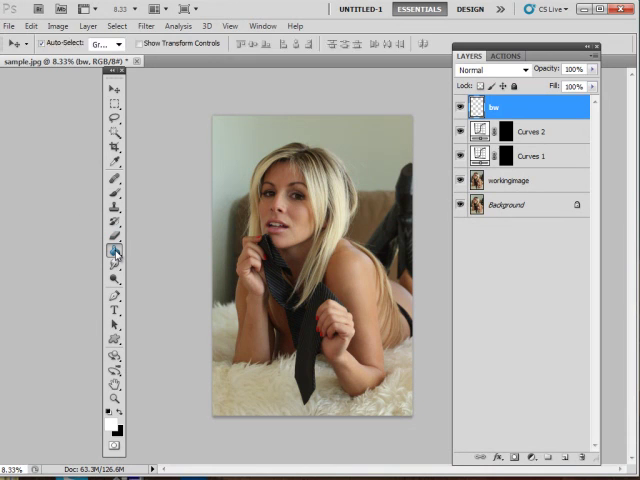
Step: Fill the bw layer with black and set its blend mode to Color
left_click(114, 250)
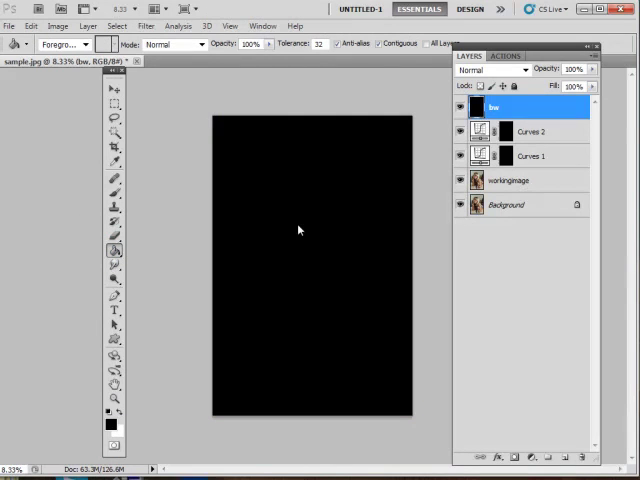
left_click(114, 88)
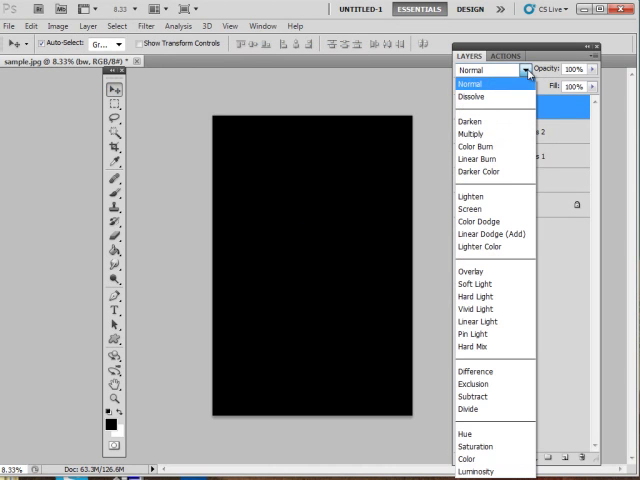
left_click(468, 460)
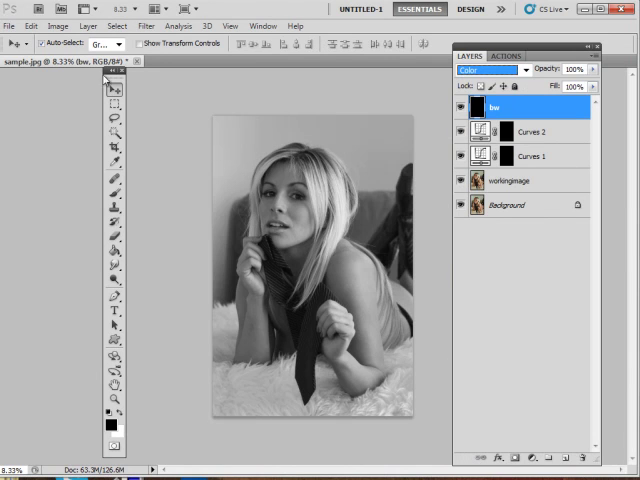
mouse_move(212, 244)
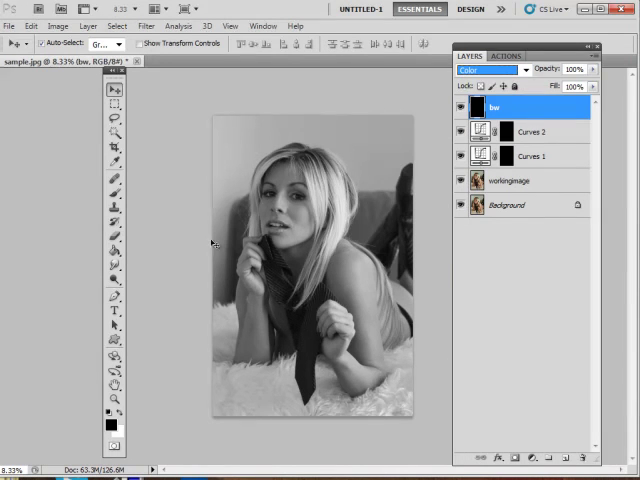
mouse_move(160, 258)
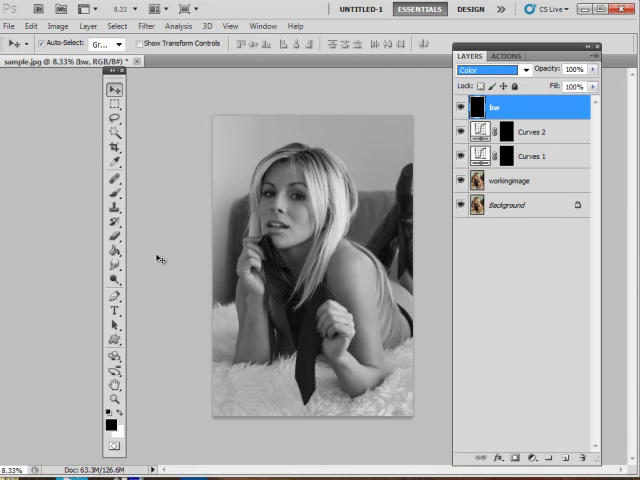
mouse_move(210, 192)
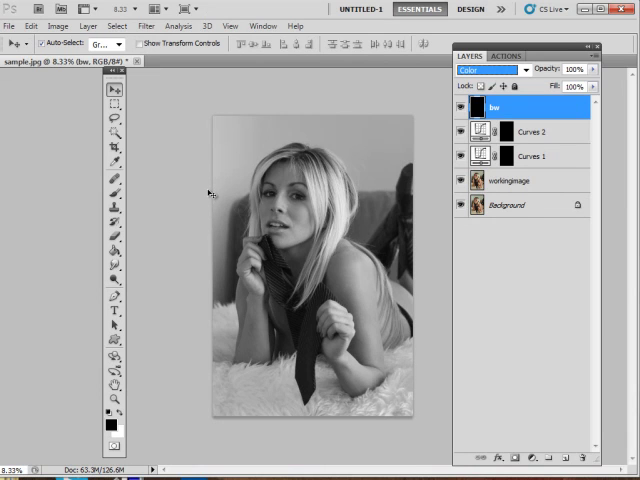
mouse_move(288, 212)
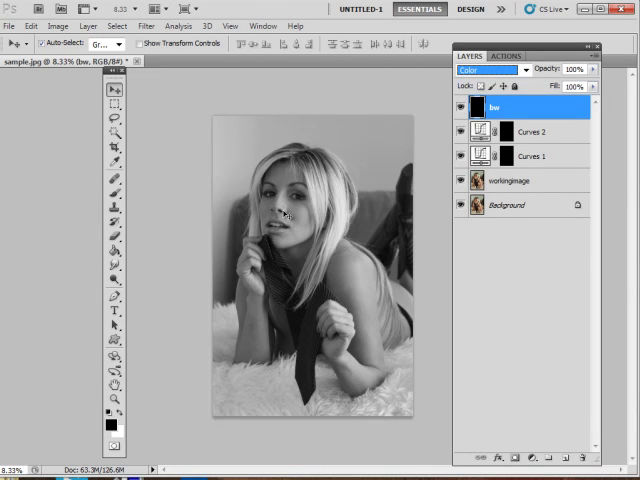
mouse_move(292, 248)
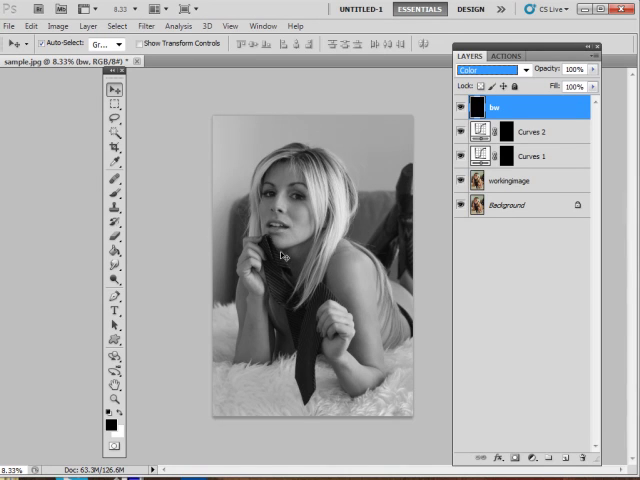
mouse_move(278, 244)
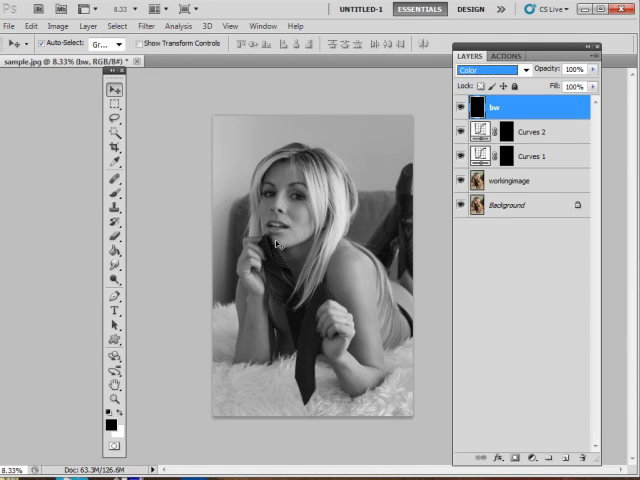
mouse_move(312, 238)
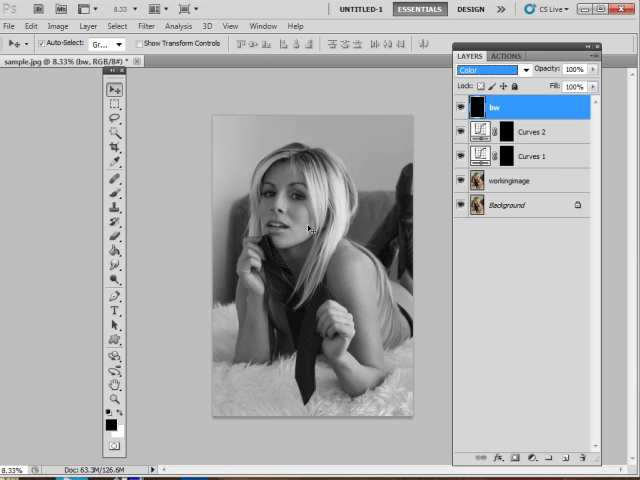
mouse_move(572, 296)
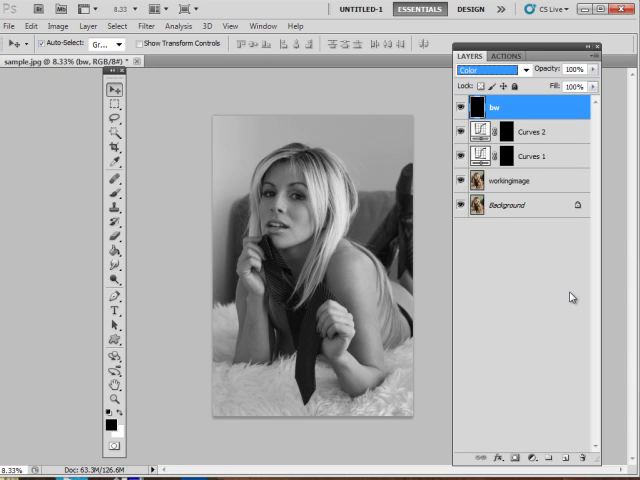
mouse_move(324, 204)
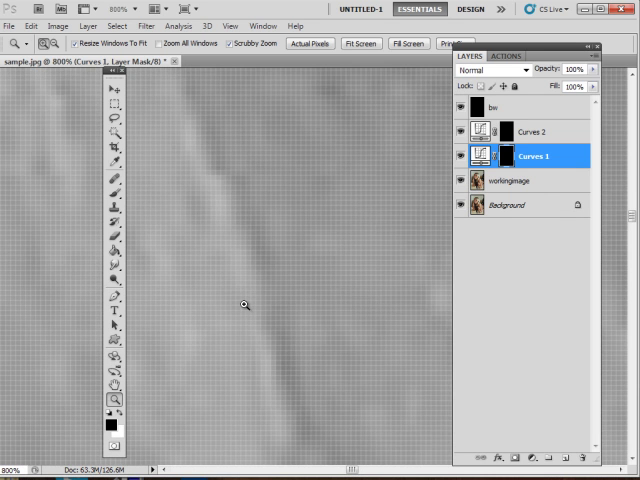
mouse_move(238, 208)
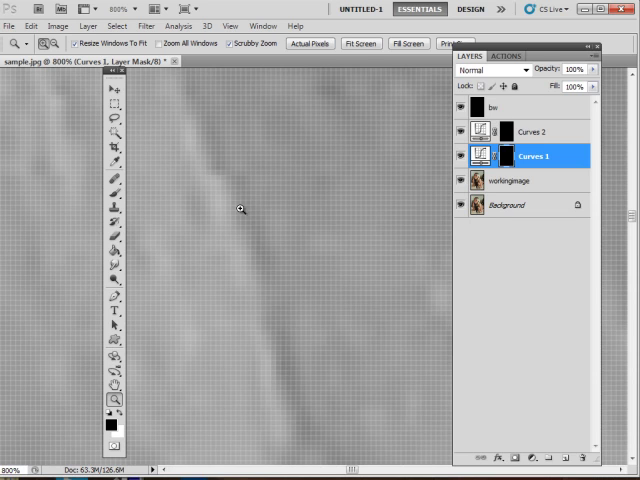
mouse_move(258, 298)
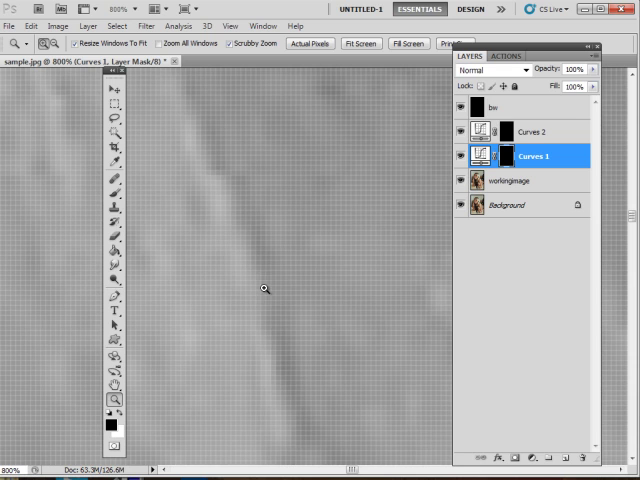
mouse_move(292, 236)
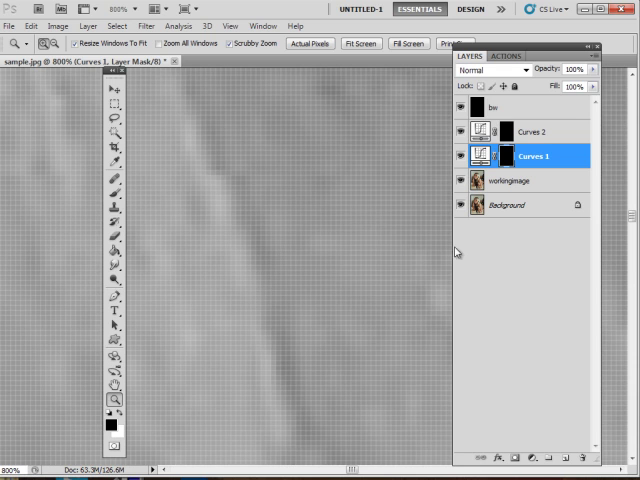
mouse_move(254, 206)
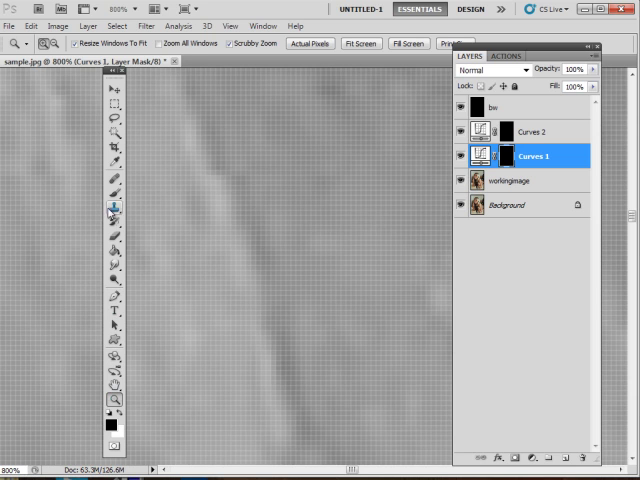
Step: Target the Curves 1 layer mask for painting with the soft low-opacity brush
left_click(112, 186)
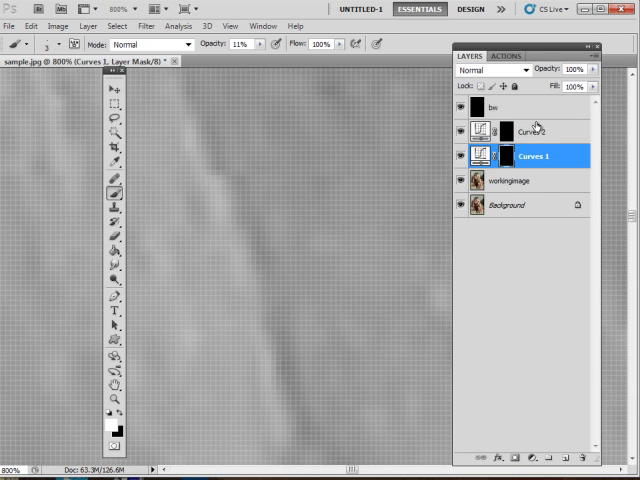
mouse_move(562, 184)
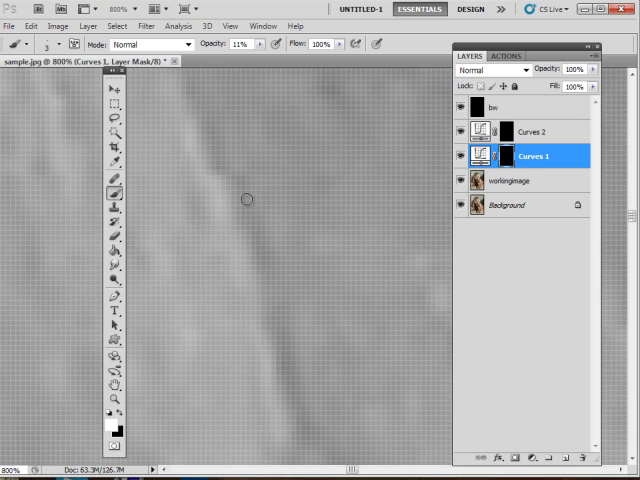
mouse_move(200, 104)
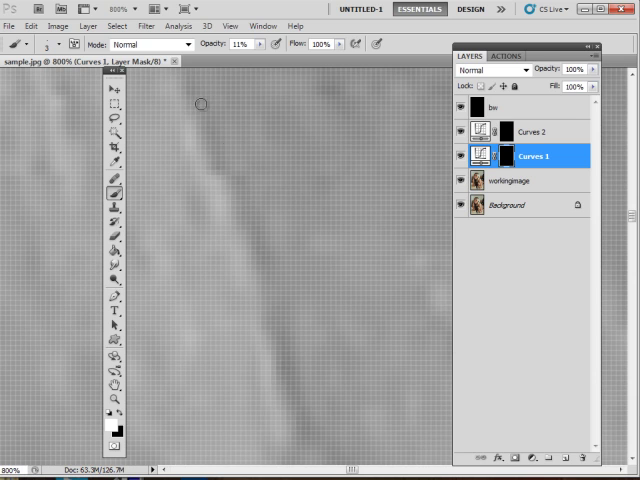
mouse_move(372, 188)
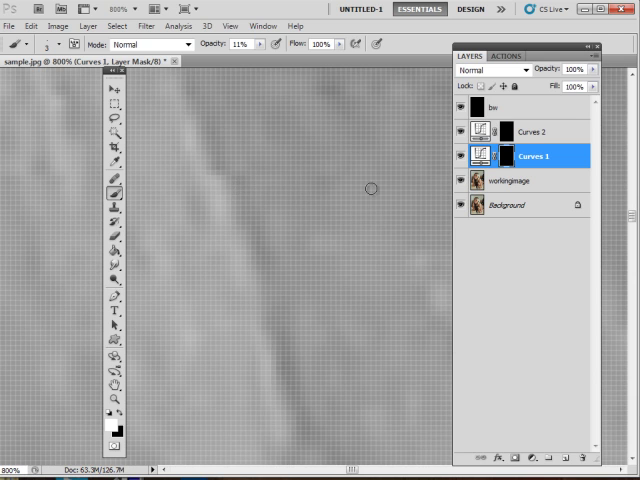
mouse_move(276, 212)
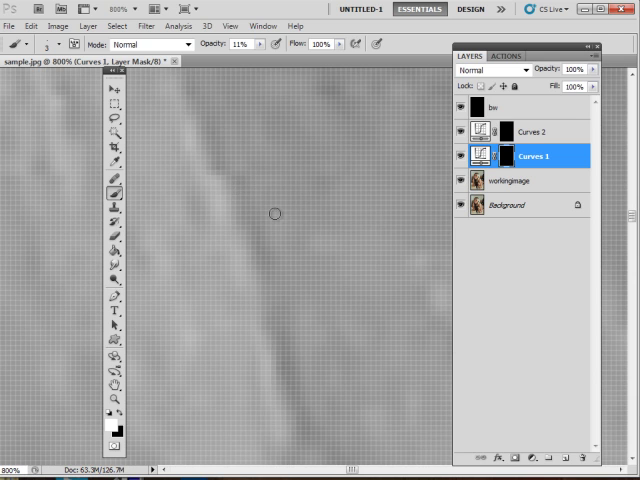
mouse_move(234, 174)
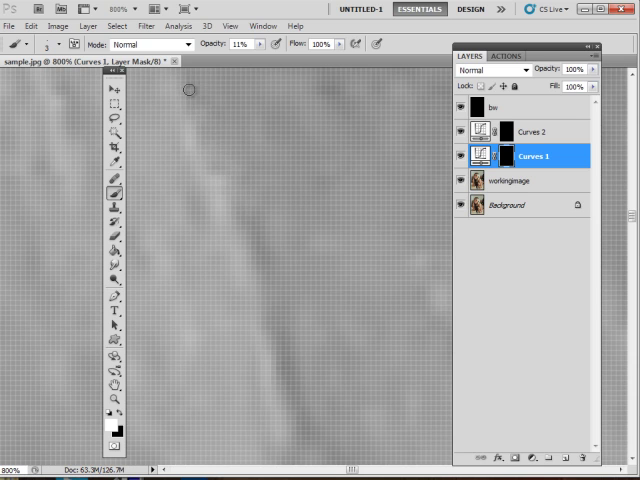
mouse_move(224, 188)
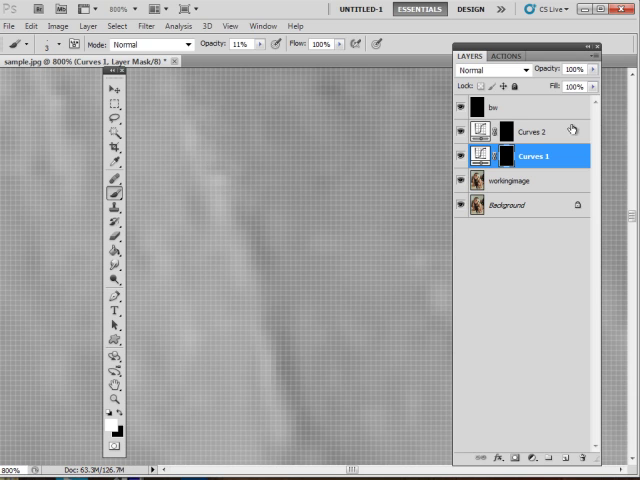
Step: Make the Curves 2 layer the active target for mask painting
left_click(530, 132)
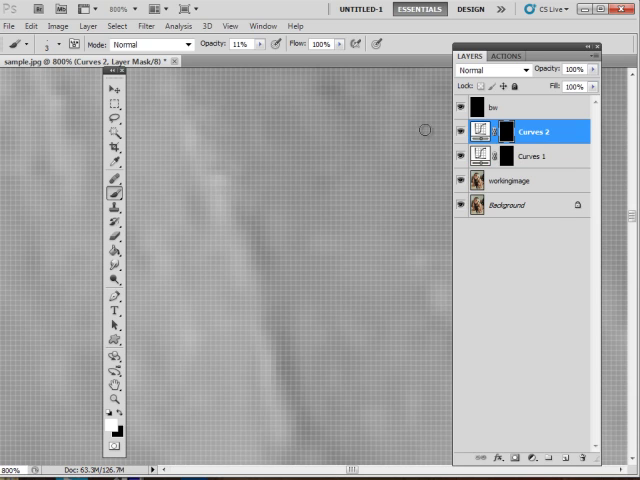
mouse_move(216, 172)
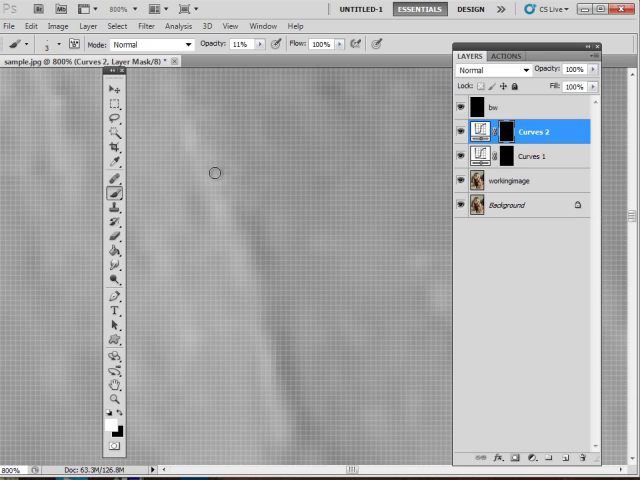
mouse_move(220, 208)
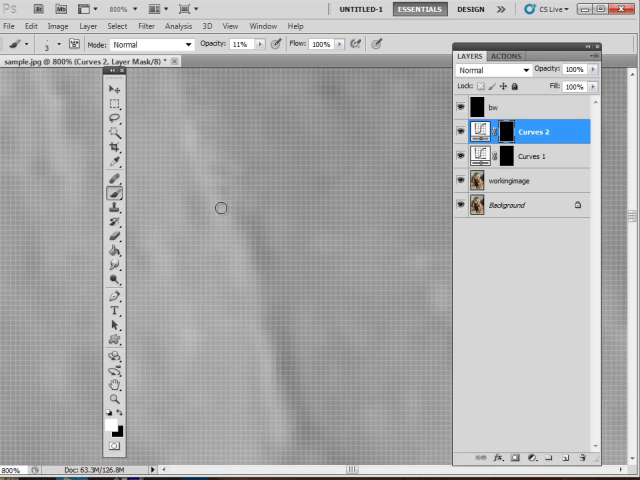
mouse_move(388, 194)
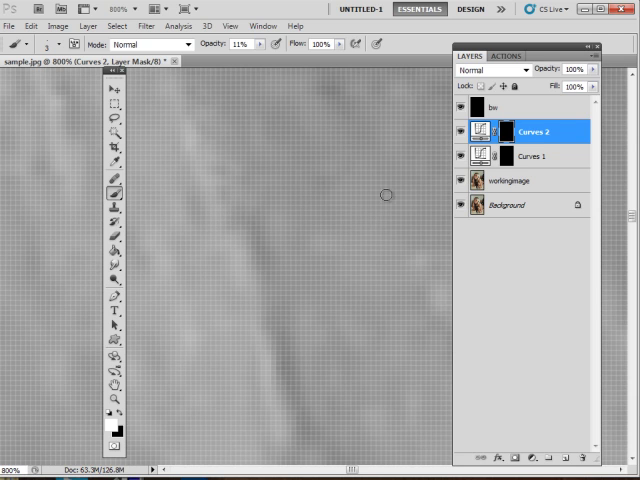
Step: Alternate between the Curves 1 and Curves 2 masks while dabbing 11%-opacity strokes on the skin
left_click(536, 156)
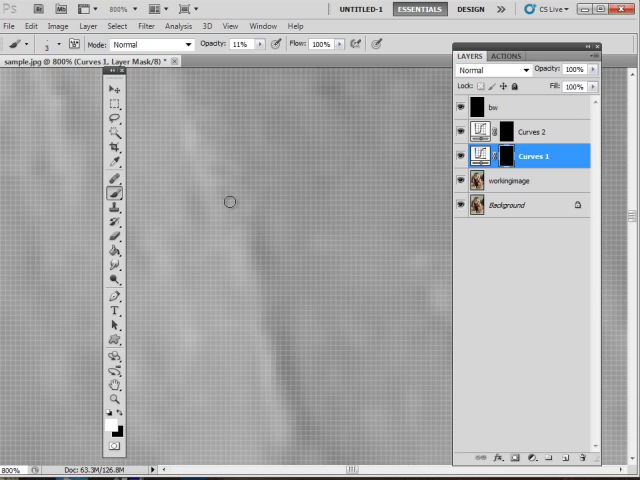
left_click(530, 132)
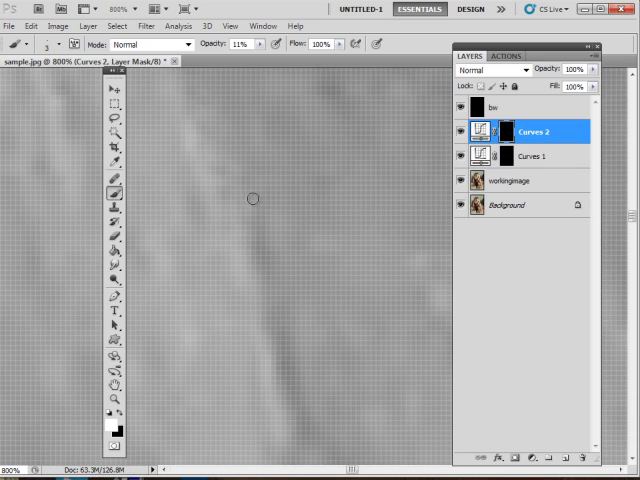
left_click(538, 156)
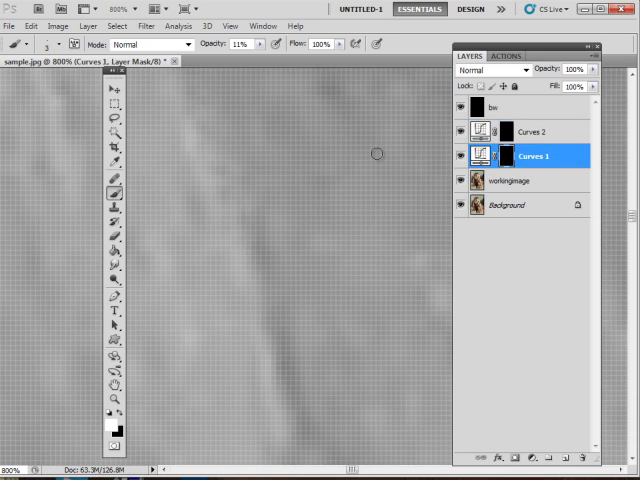
mouse_move(238, 212)
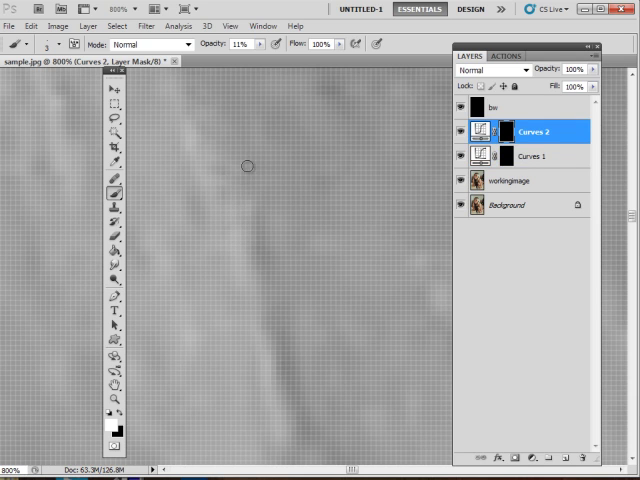
left_click(536, 156)
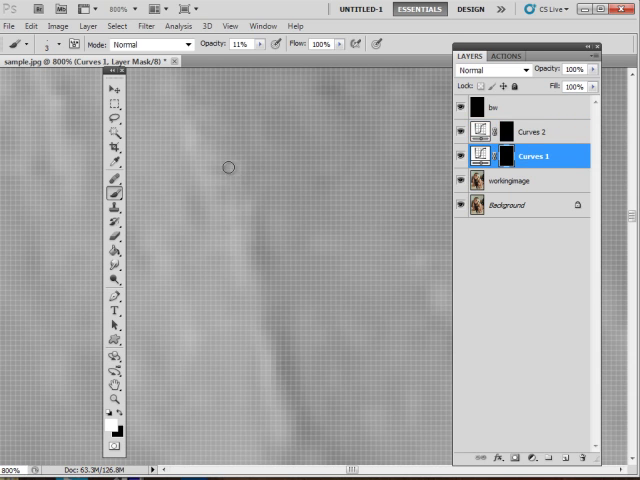
mouse_move(252, 152)
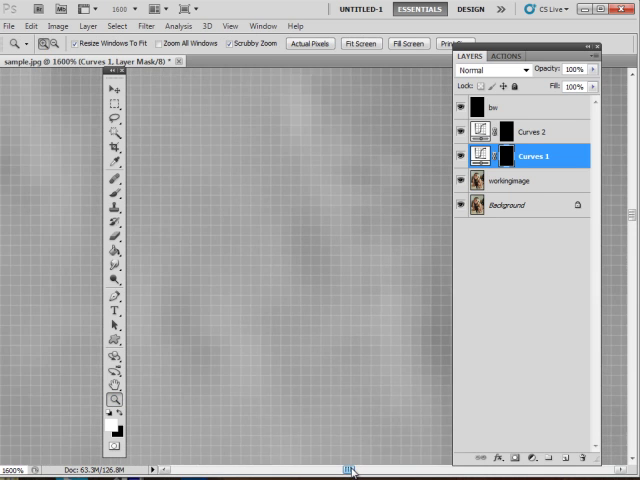
Step: Keep dodging and burning the skin patches, switching between the Curves 1 and Curves 2 masks
left_click(116, 196)
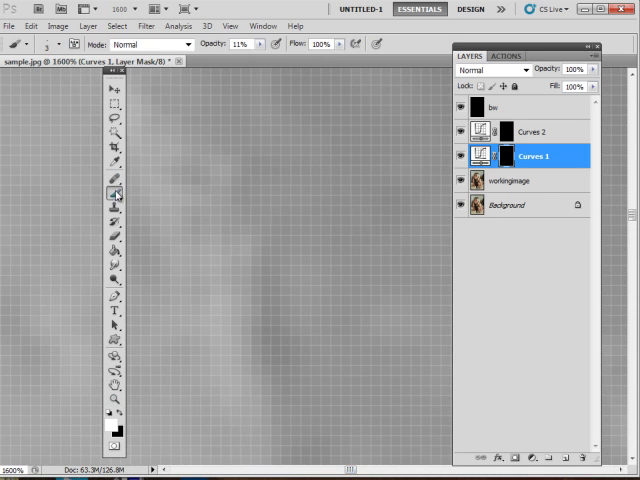
mouse_move(240, 184)
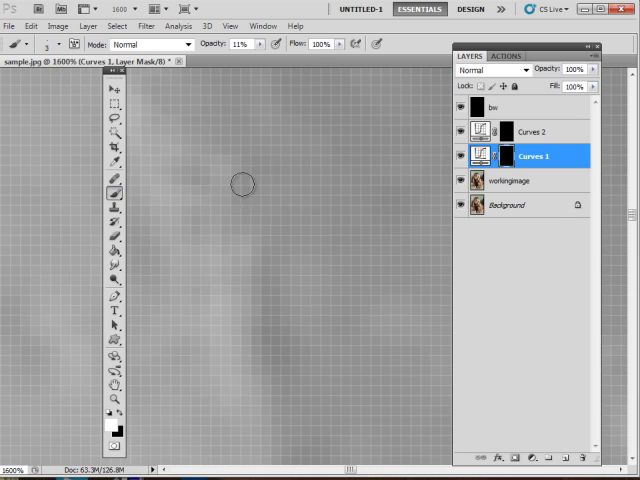
mouse_move(272, 288)
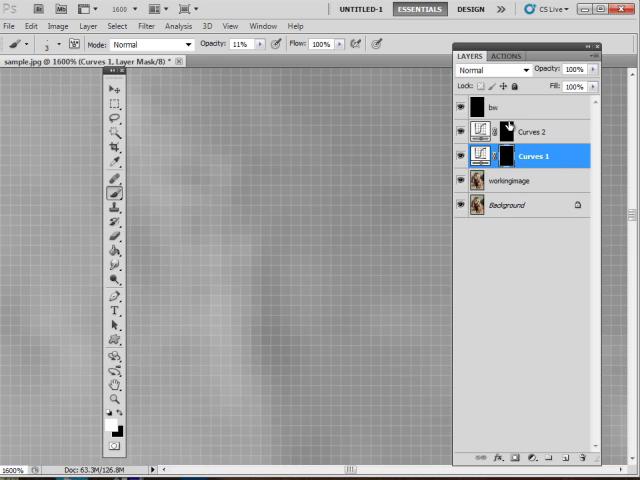
left_click(536, 132)
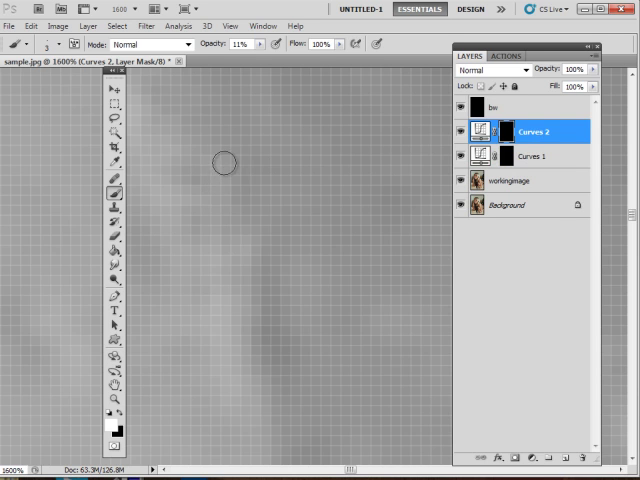
mouse_move(224, 244)
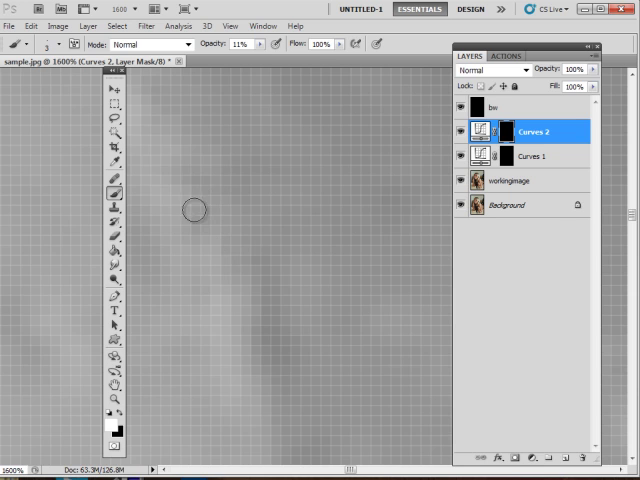
mouse_move(240, 236)
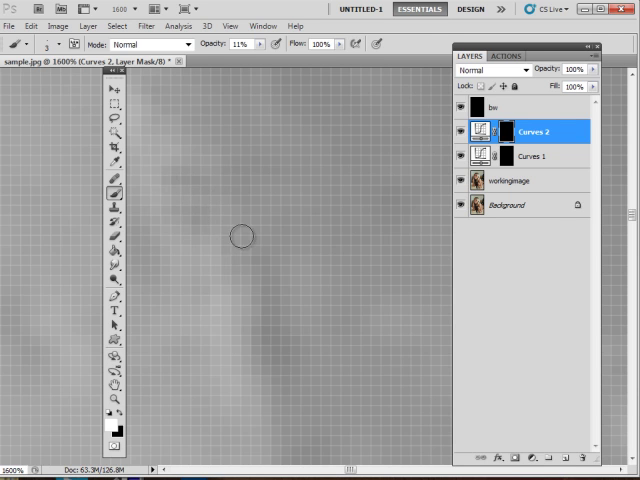
left_click(536, 156)
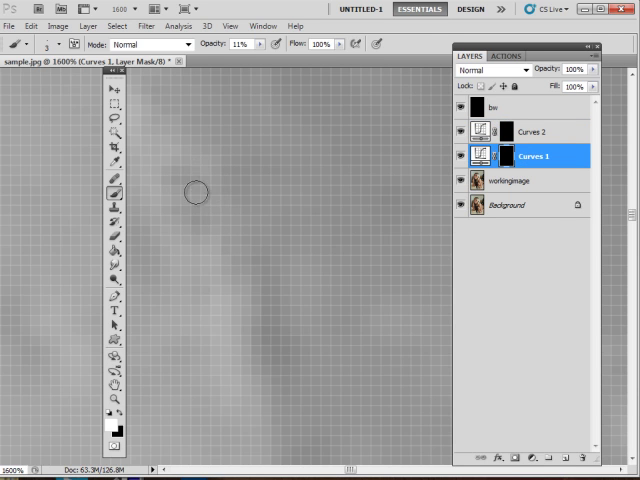
mouse_move(192, 208)
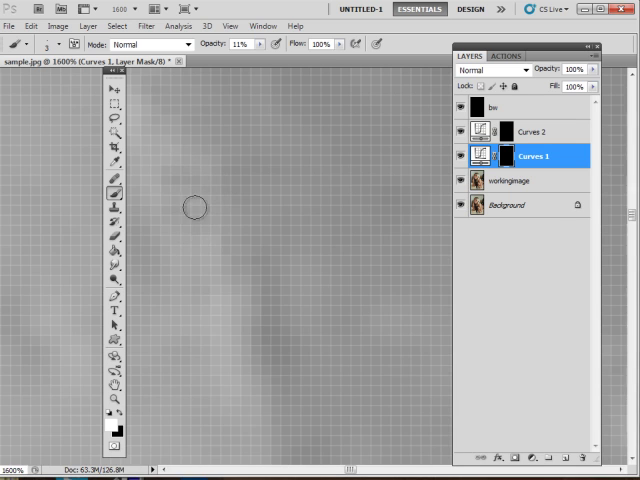
mouse_move(180, 178)
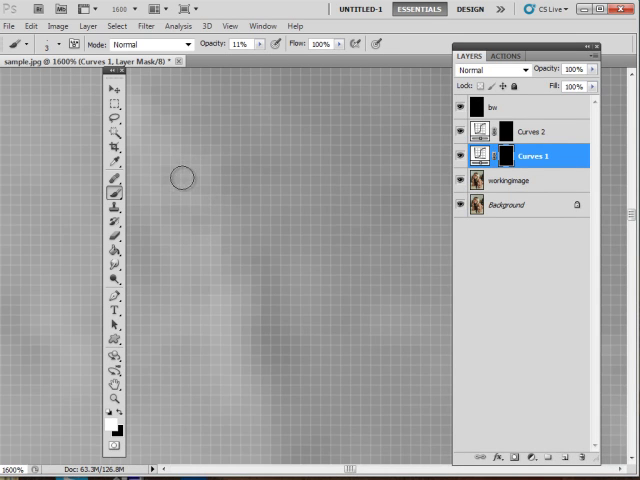
mouse_move(242, 280)
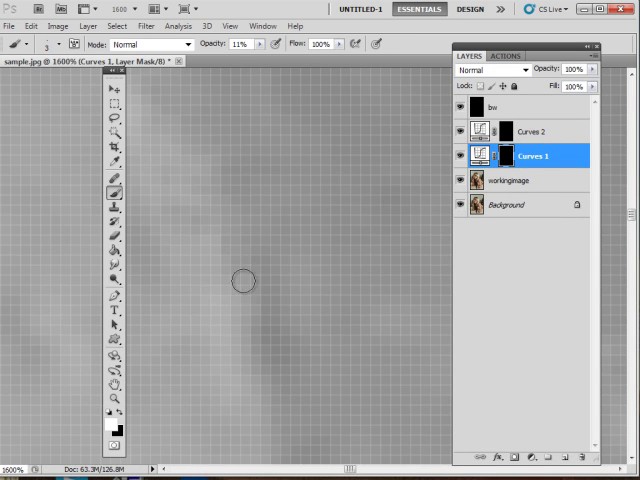
left_click(530, 132)
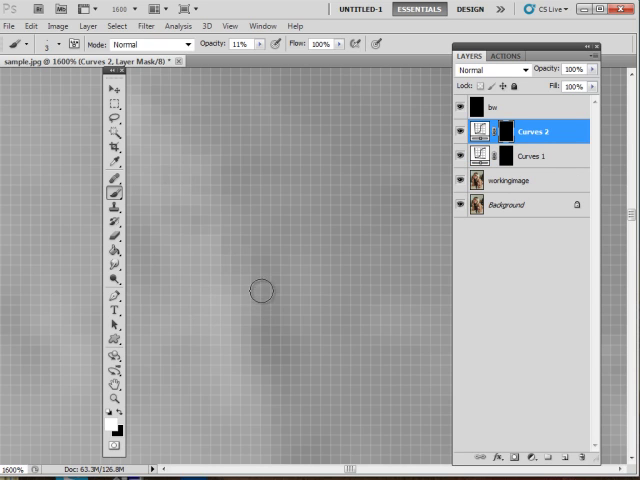
left_click(532, 156)
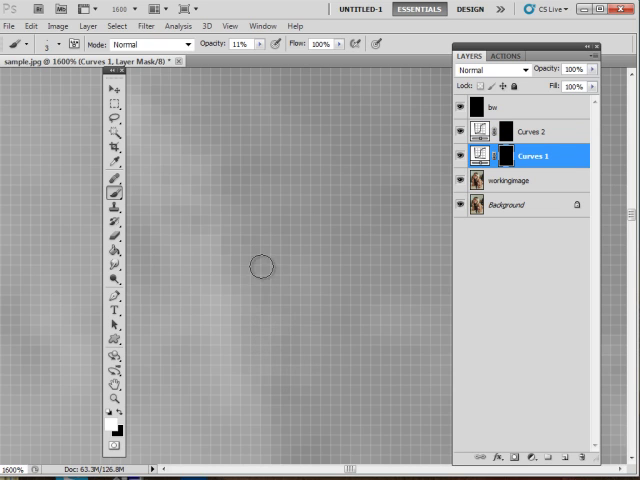
mouse_move(222, 164)
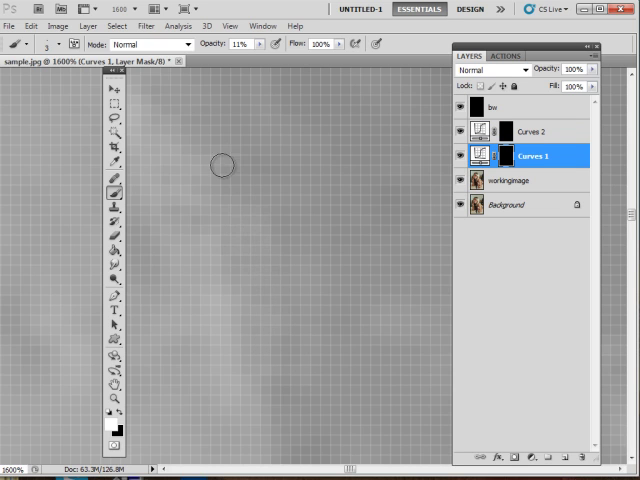
mouse_move(230, 288)
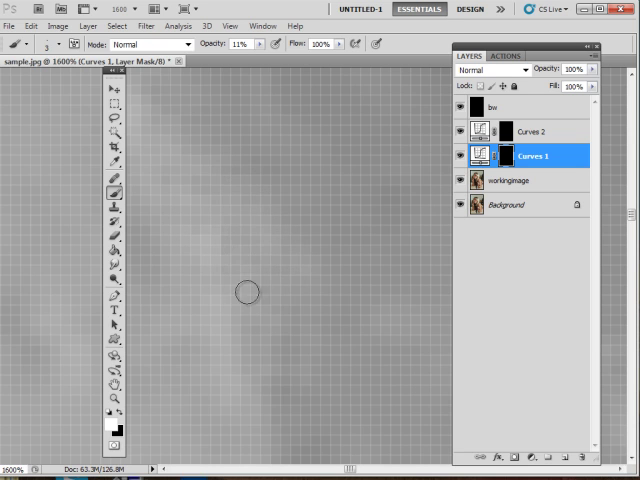
mouse_move(254, 304)
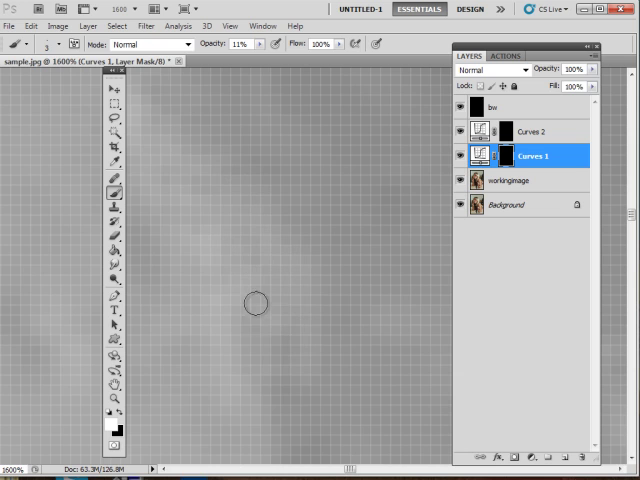
mouse_move(284, 386)
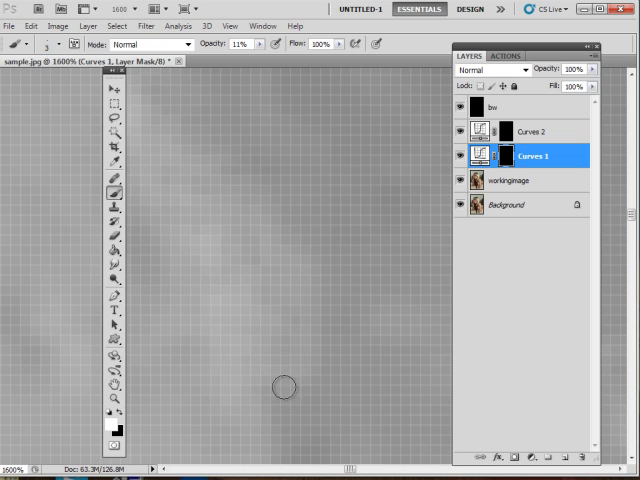
mouse_move(252, 220)
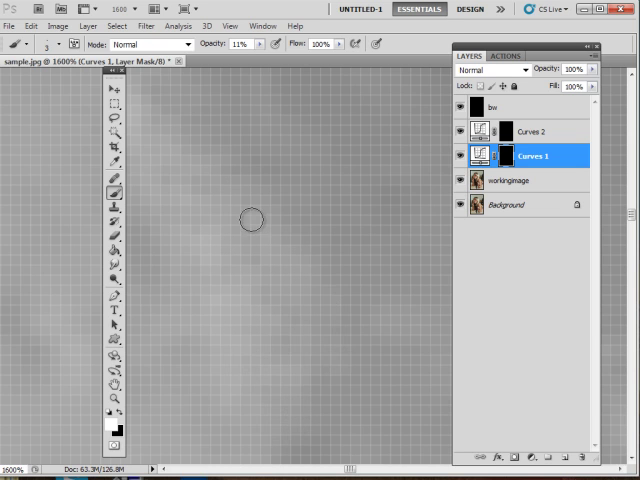
Step: Zoom out from 1600% to 50% to view the whole retouched portrait
left_click(114, 396)
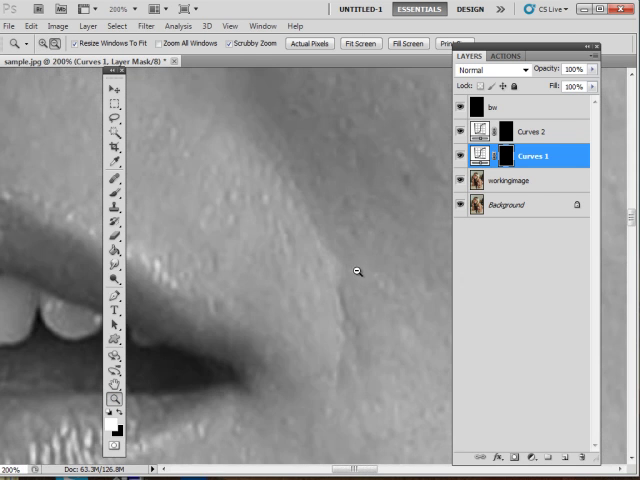
left_click(464, 156)
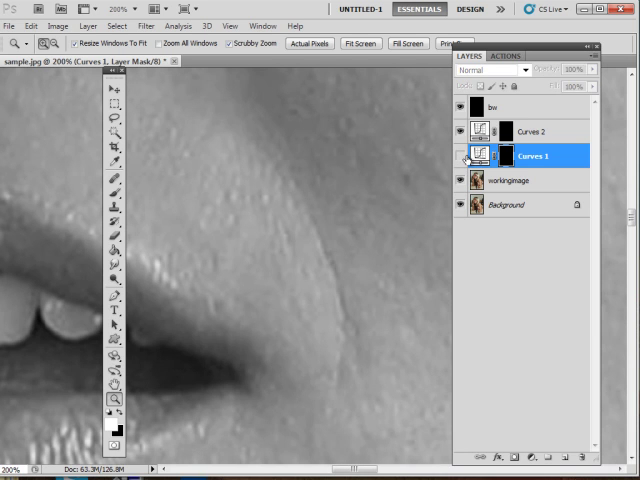
left_click(460, 156)
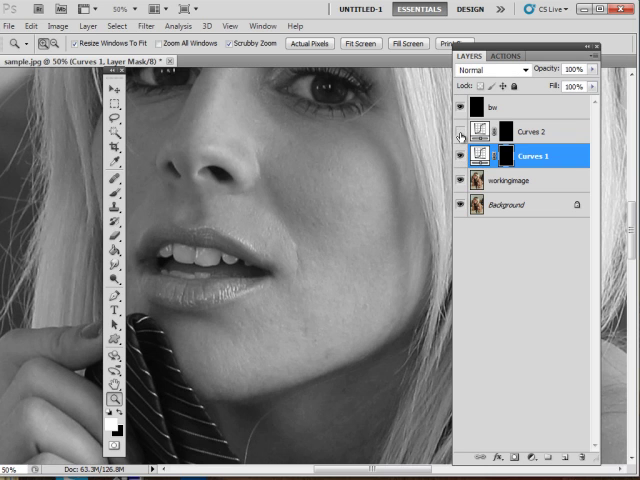
left_click(460, 132)
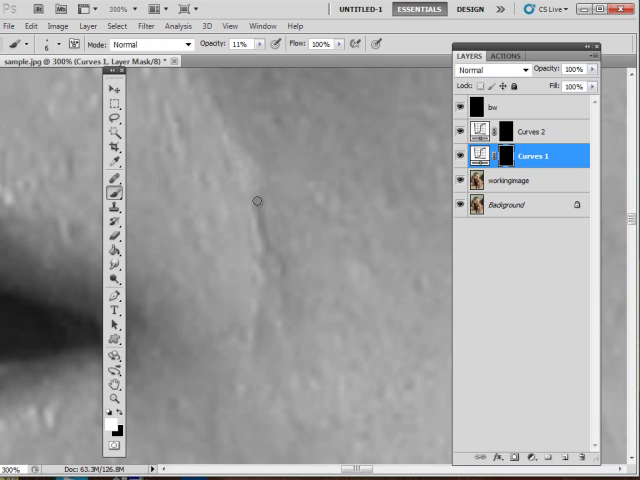
mouse_move(262, 236)
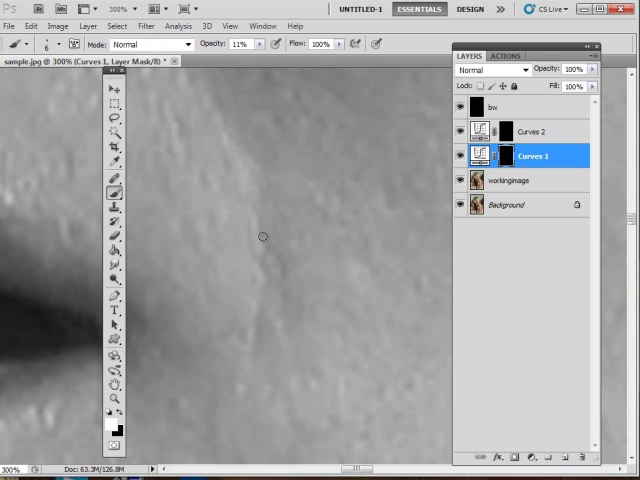
mouse_move(298, 248)
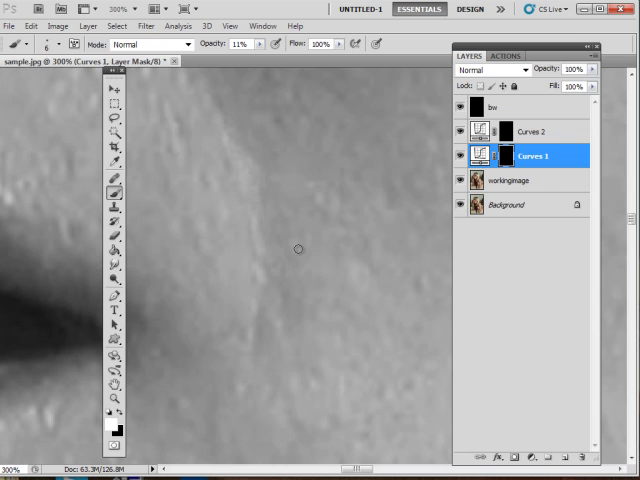
left_click(530, 132)
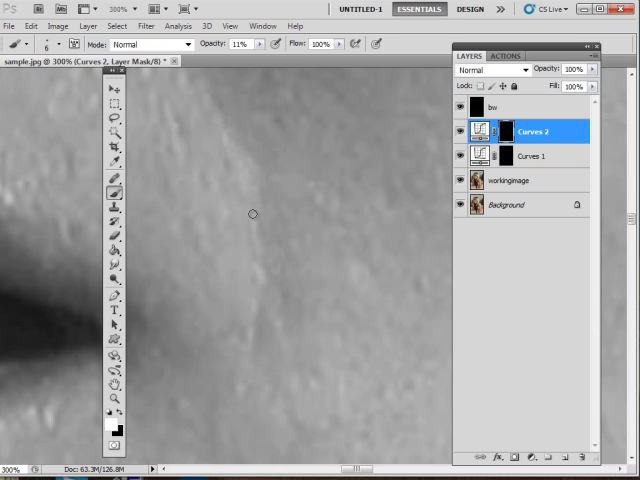
left_click(532, 156)
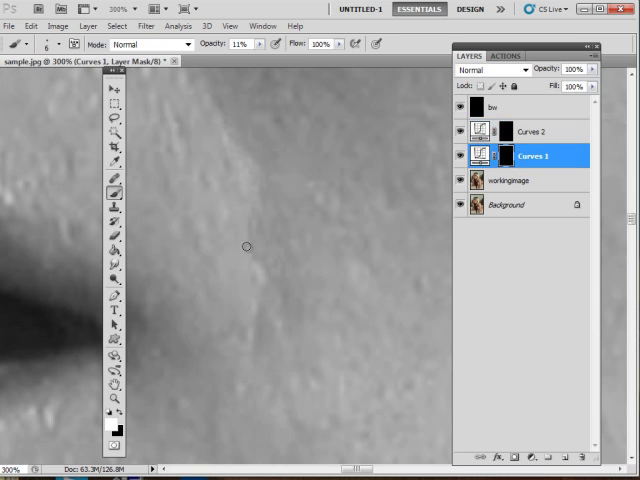
mouse_move(252, 204)
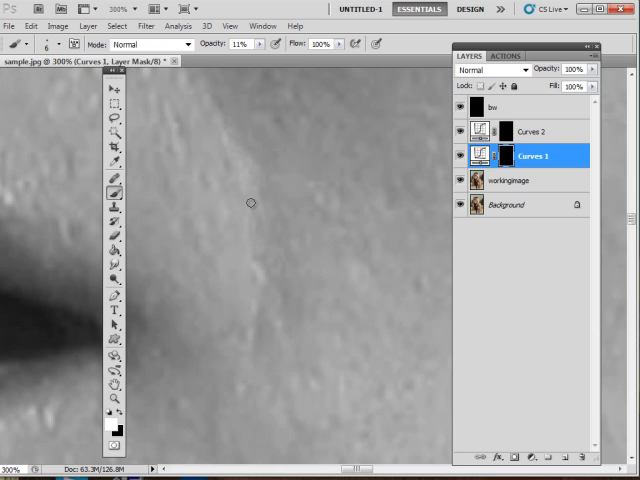
mouse_move(270, 262)
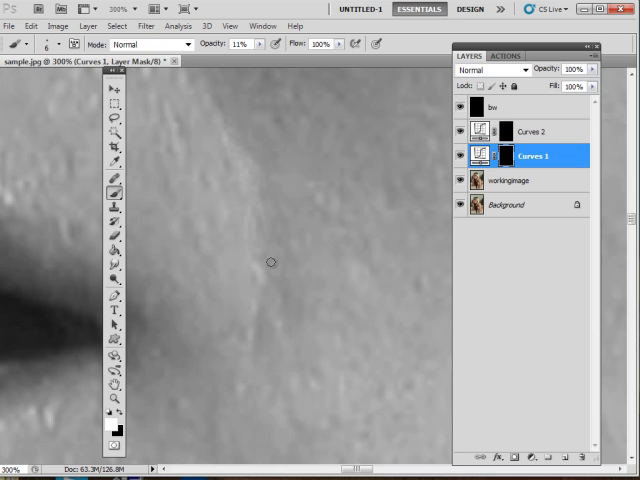
left_click(530, 132)
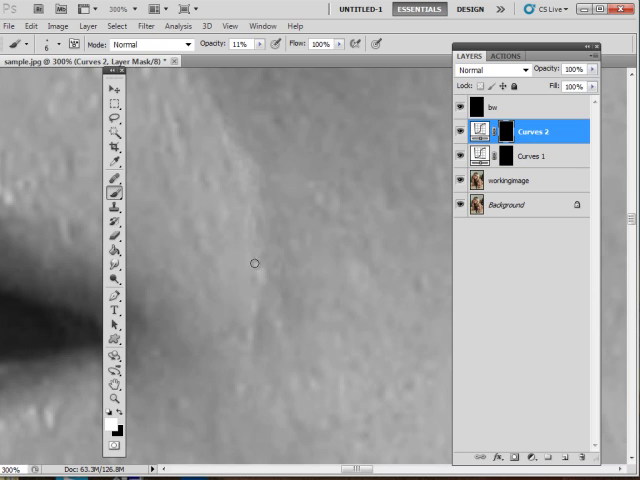
mouse_move(284, 204)
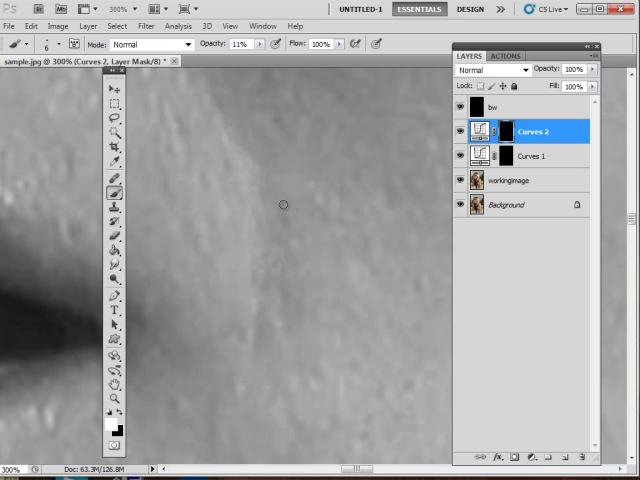
left_click(532, 156)
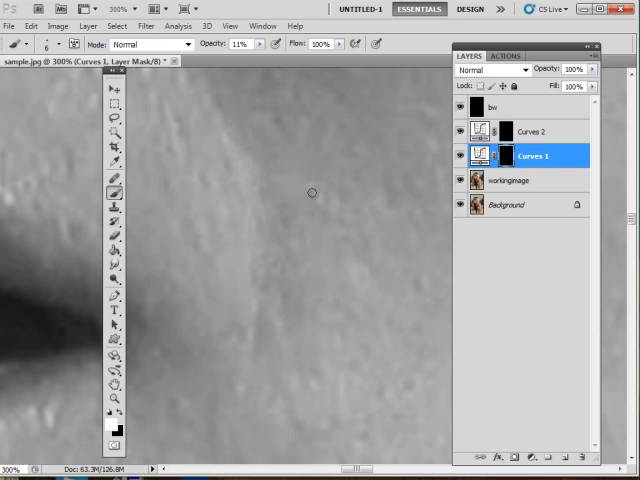
left_click(532, 132)
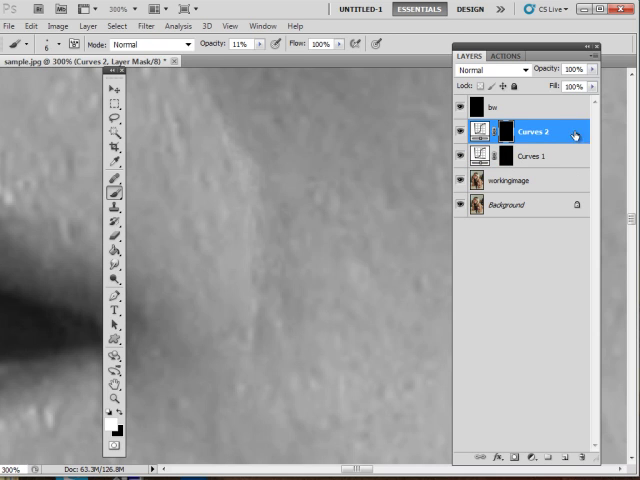
left_click(532, 156)
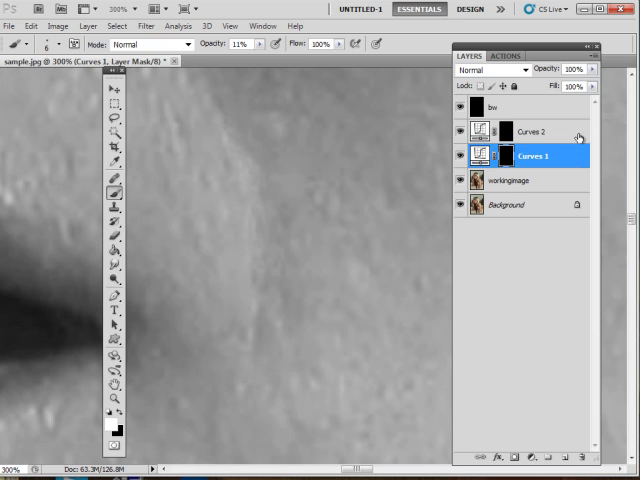
mouse_move(316, 360)
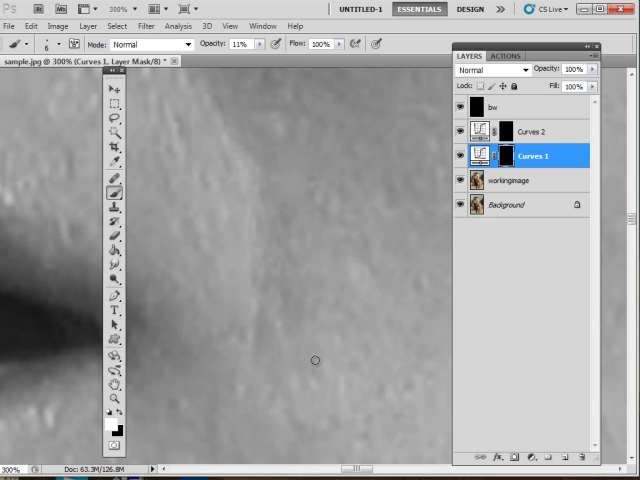
mouse_move(268, 126)
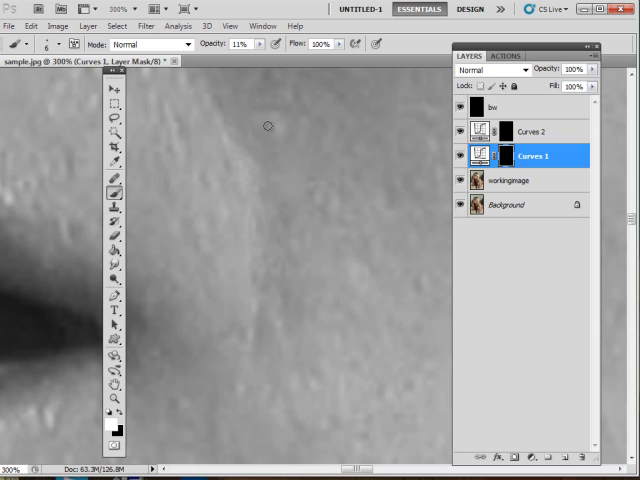
mouse_move(224, 212)
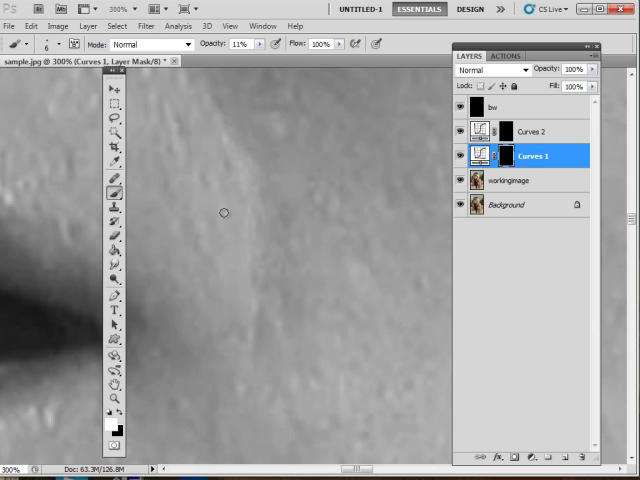
mouse_move(334, 176)
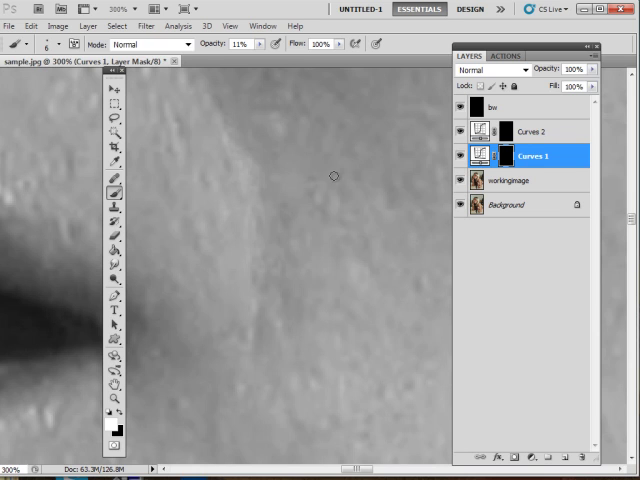
mouse_move(412, 156)
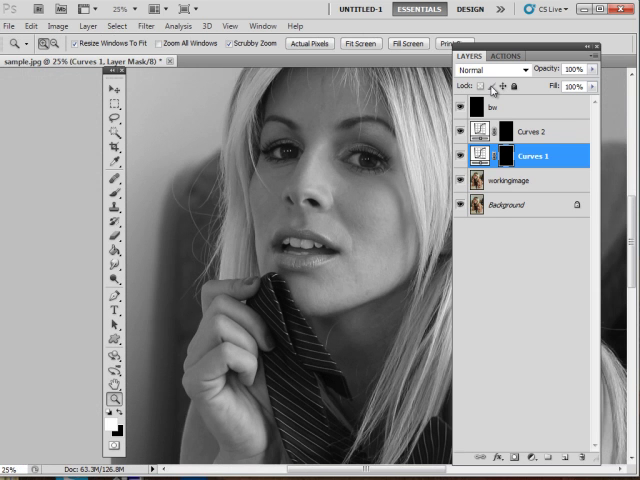
Step: Hide the black-and-white helper layer so the dodged-and-burned portrait shows in full colour
left_click(460, 106)
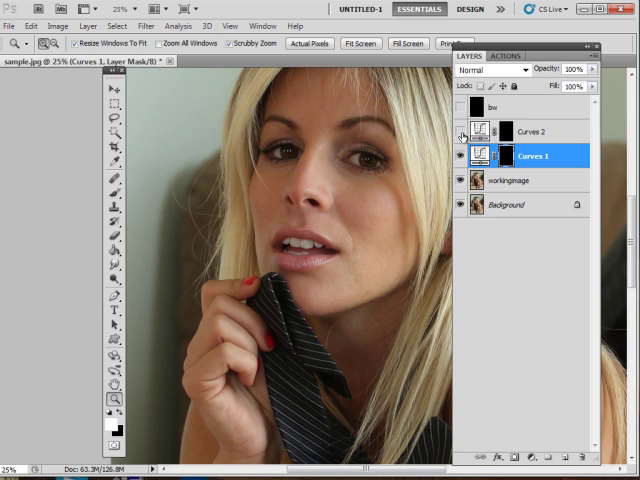
left_click(460, 132)
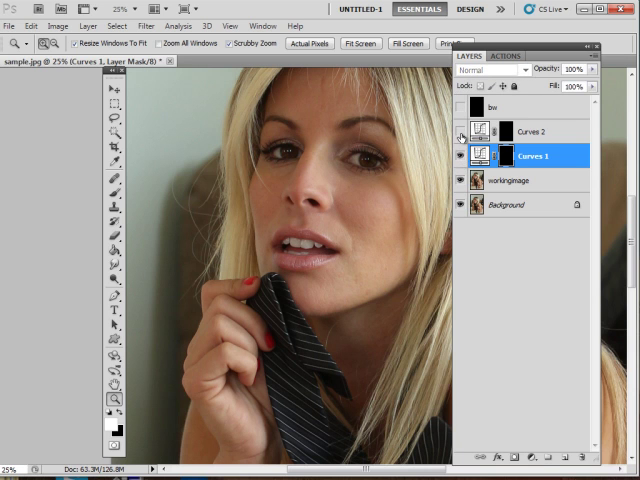
left_click(460, 132)
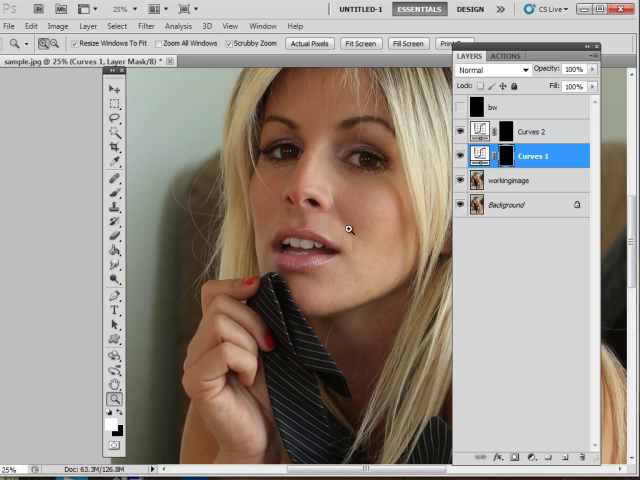
mouse_move(324, 164)
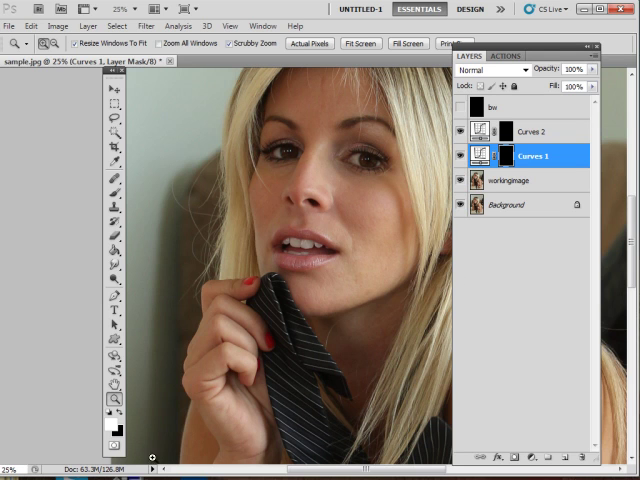
mouse_move(344, 236)
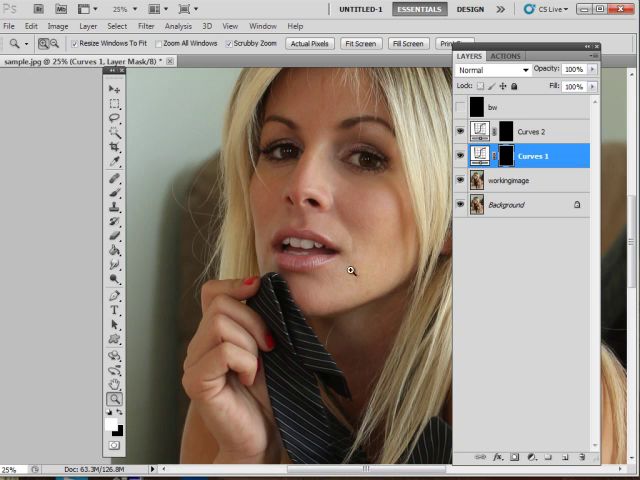
mouse_move(322, 320)
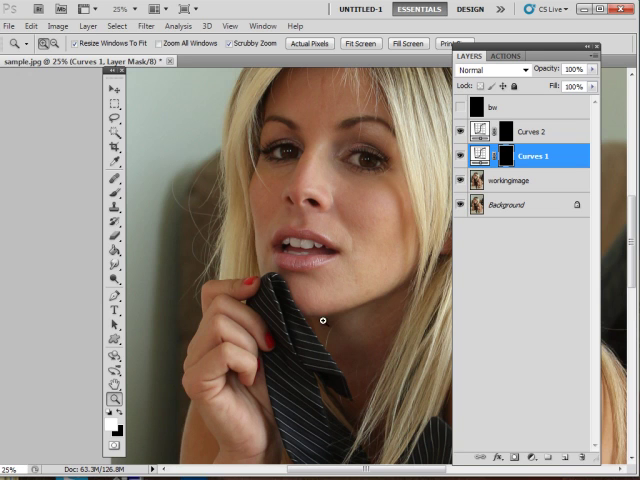
mouse_move(300, 144)
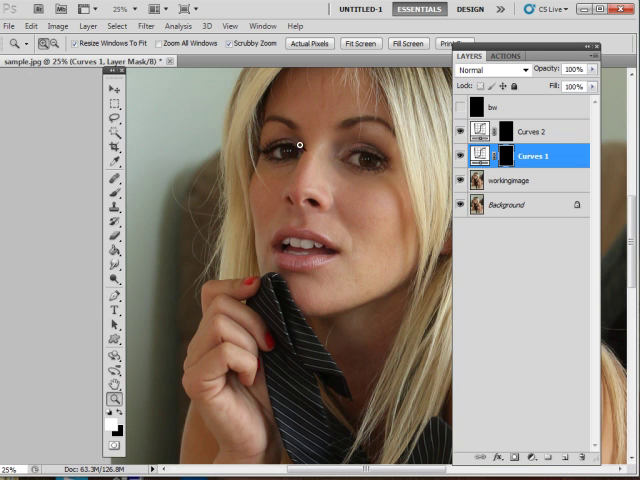
mouse_move(336, 276)
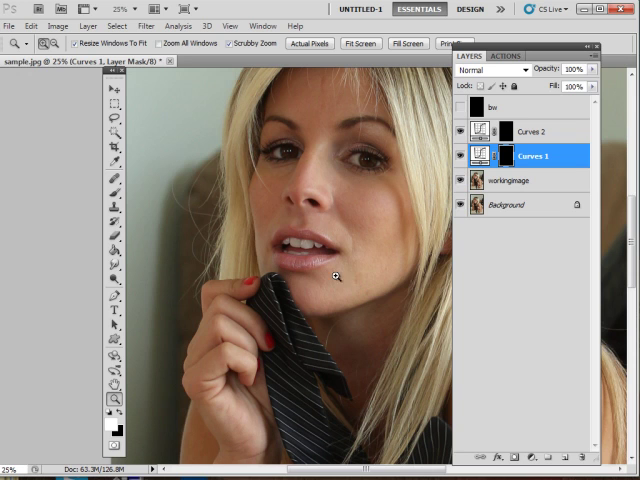
mouse_move(370, 204)
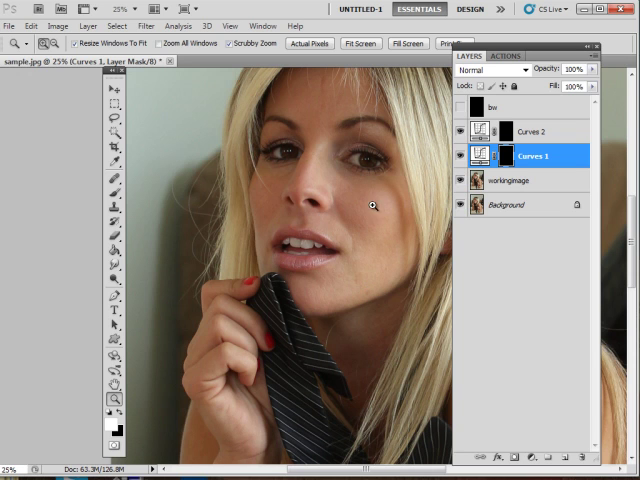
mouse_move(356, 224)
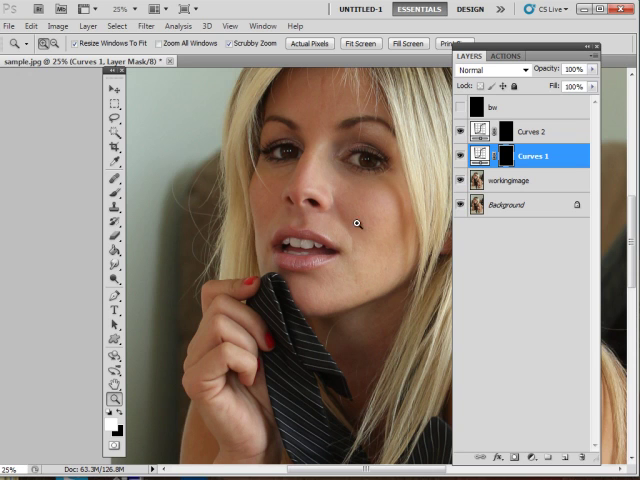
mouse_move(364, 272)
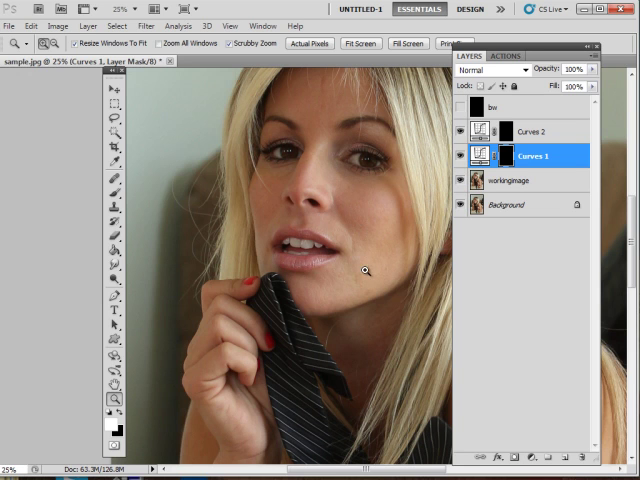
mouse_move(380, 228)
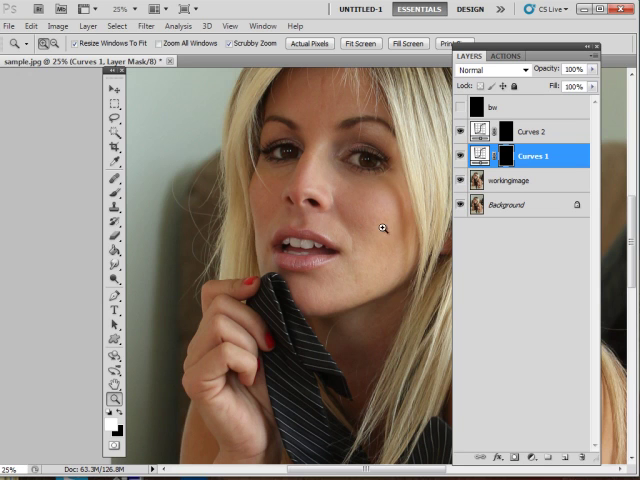